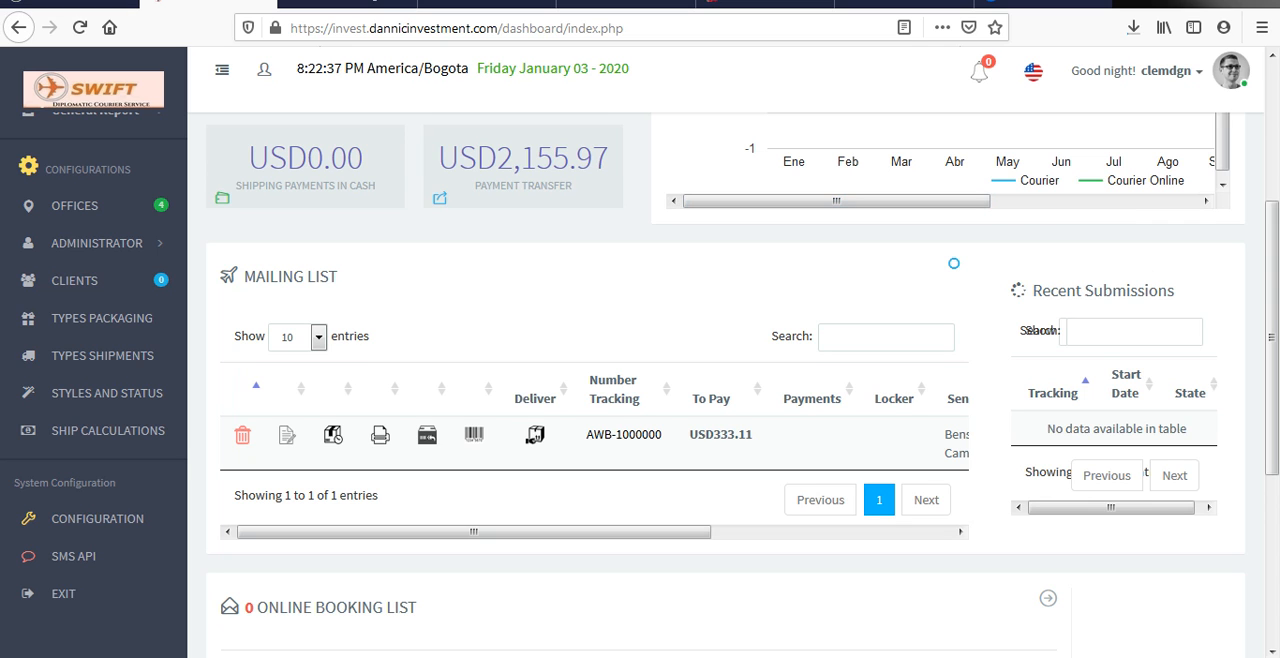
Step: Scroll the dashboard to the Mailing List row for shipment AWB-1000000
{"action": "scroll", "scroll_direction": "up", "scroll_amount": 3}
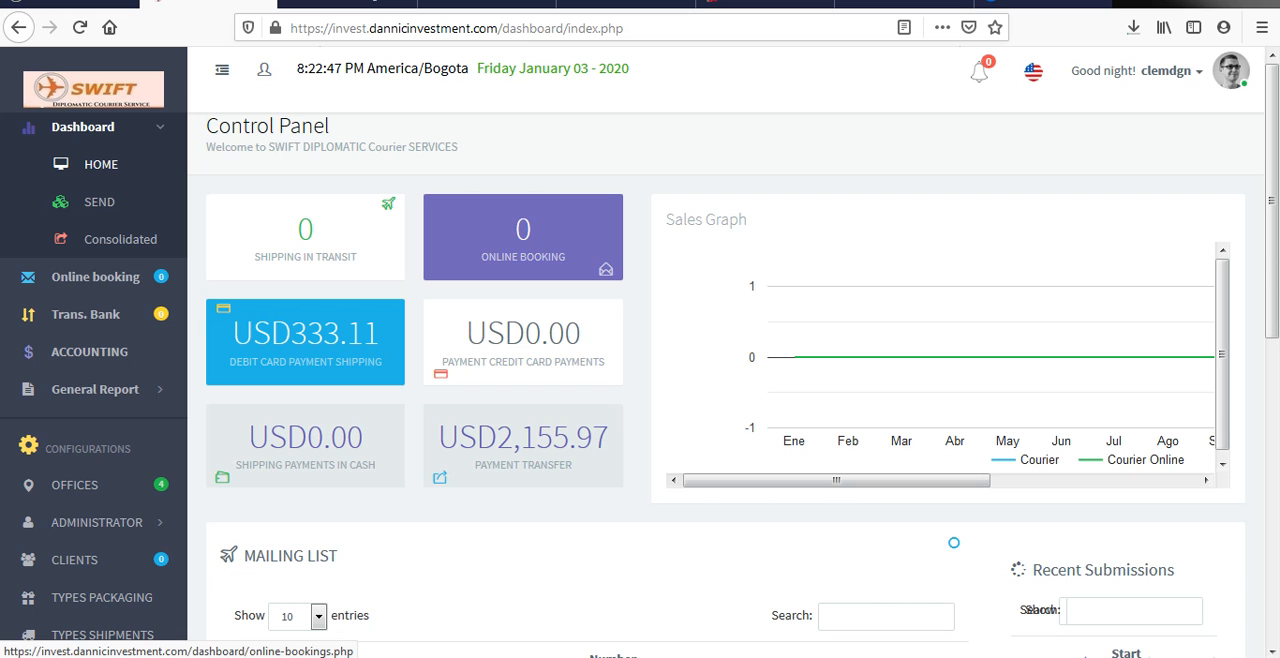
{"action": "scroll", "scroll_direction": "down", "scroll_amount": 3}
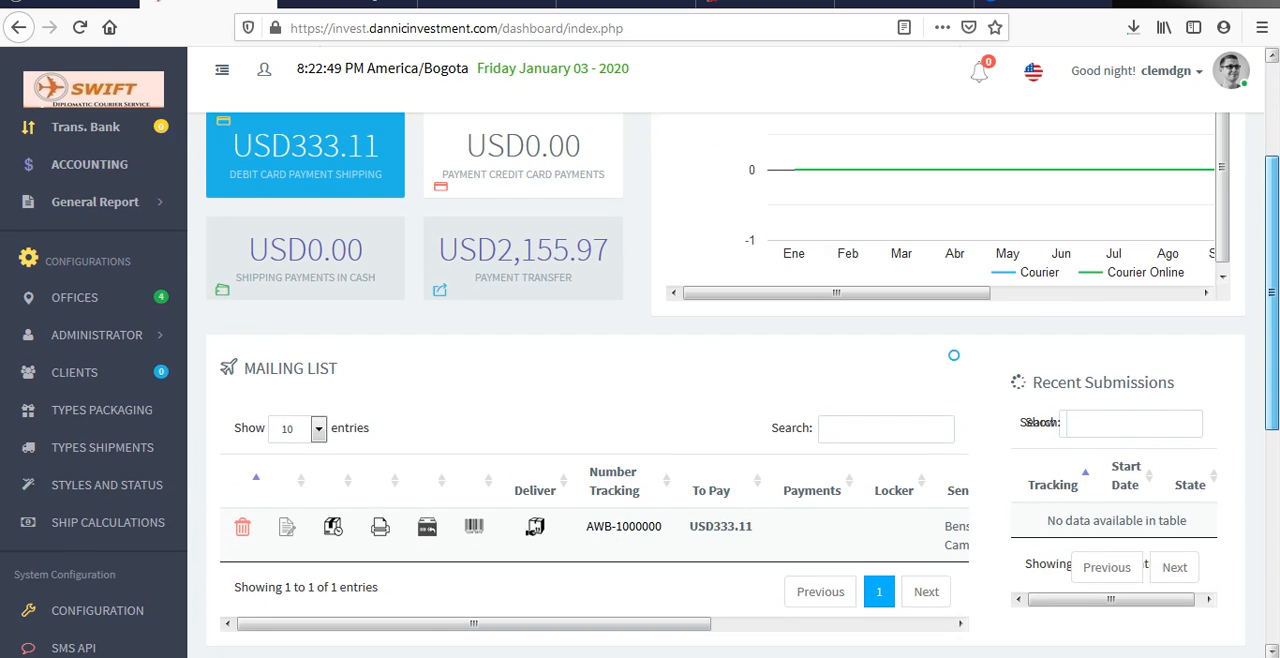
{"action": "scroll", "scroll_direction": "down", "scroll_amount": 3}
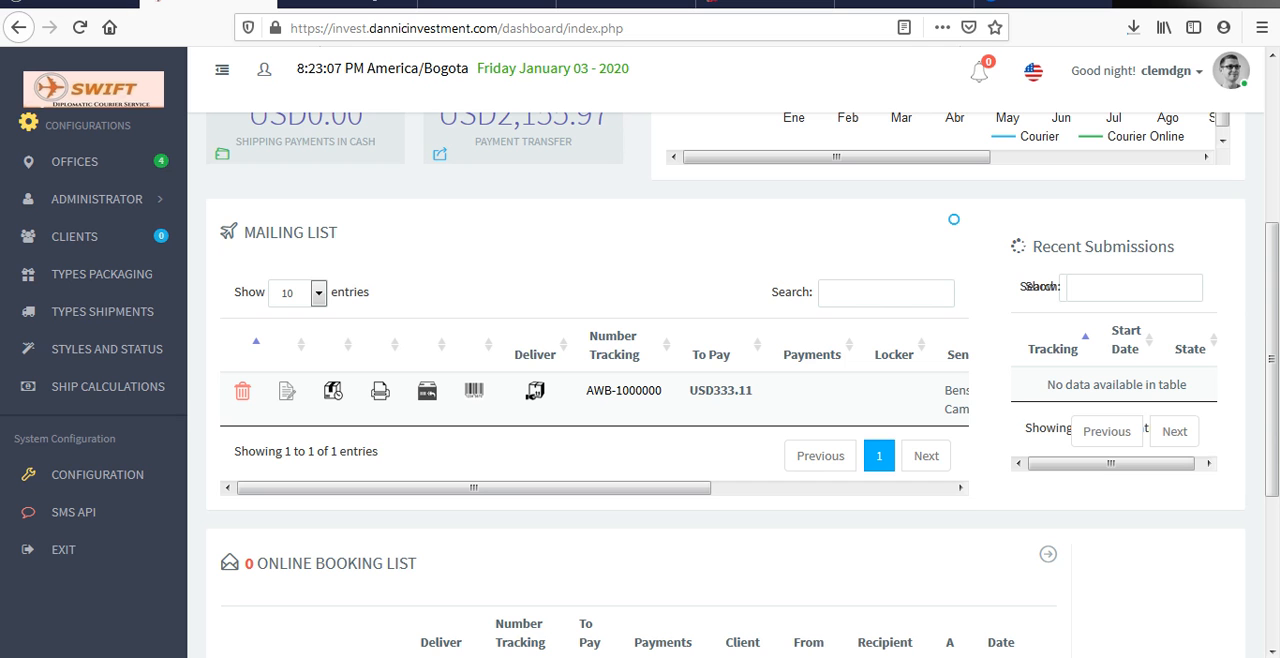
{"action": "scroll", "scroll_direction": "right", "scroll_amount": 3}
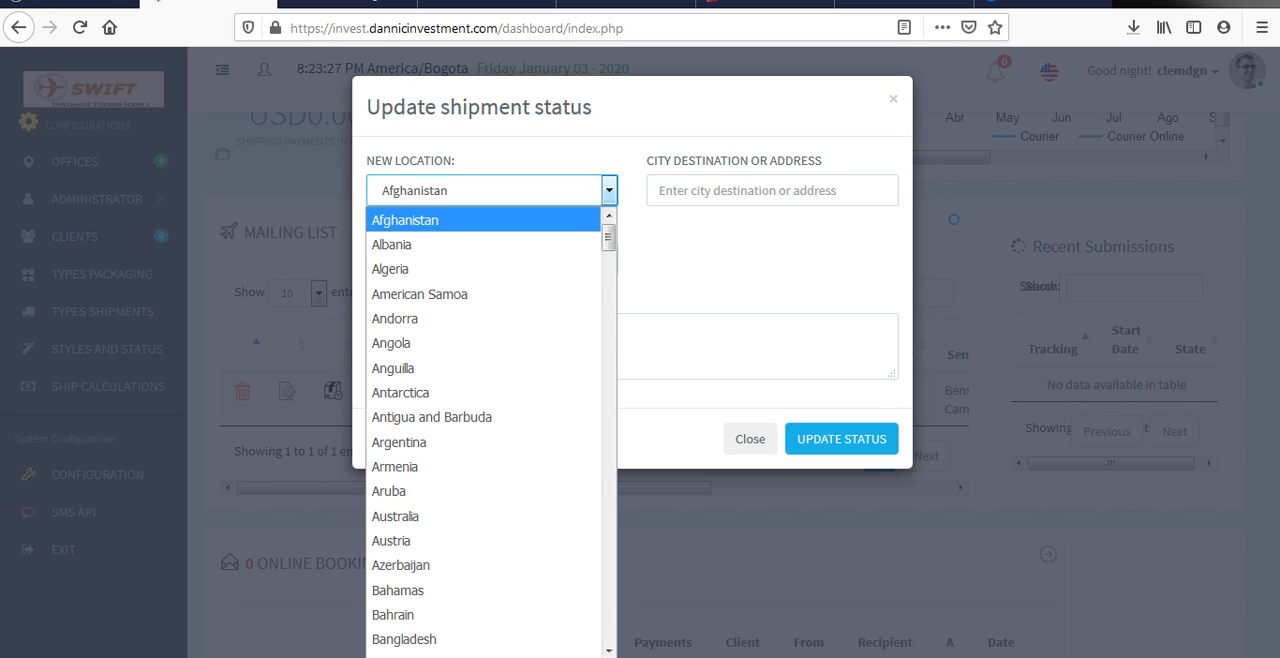
Step: Set the new location to Guatemala and bring up the shipping-status choices
{"action": "scroll", "scroll_direction": "down", "scroll_amount": 3}
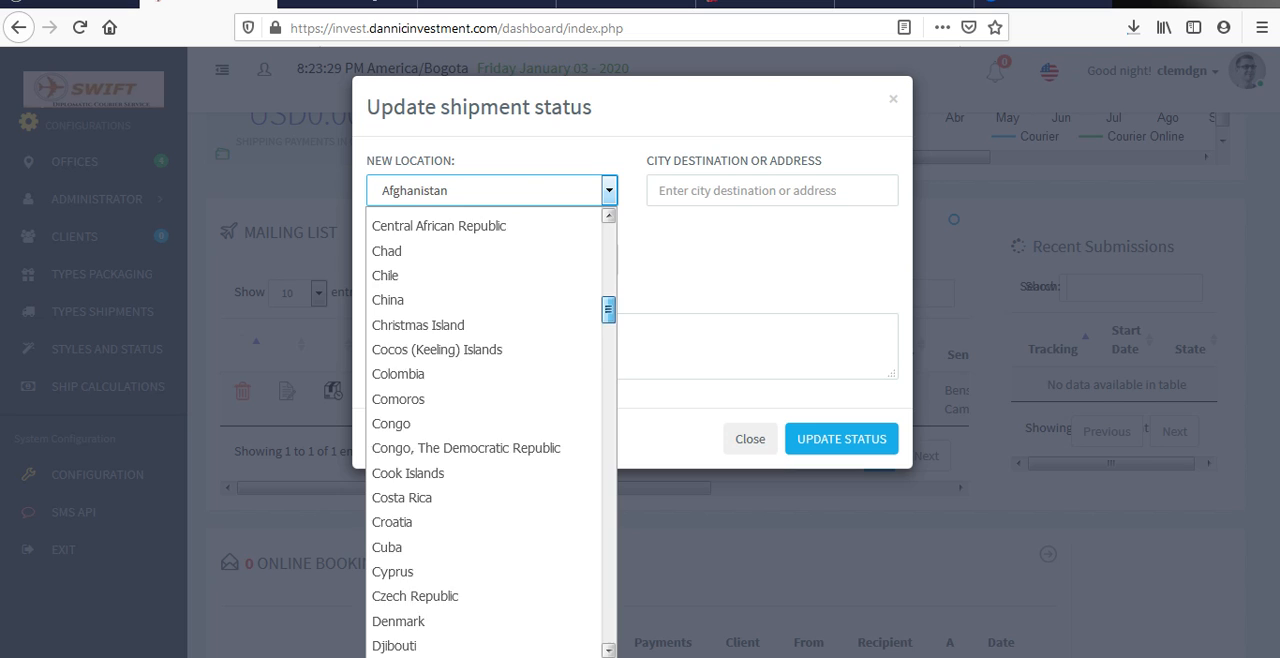
{"action": "scroll", "scroll_direction": "down", "scroll_amount": 3}
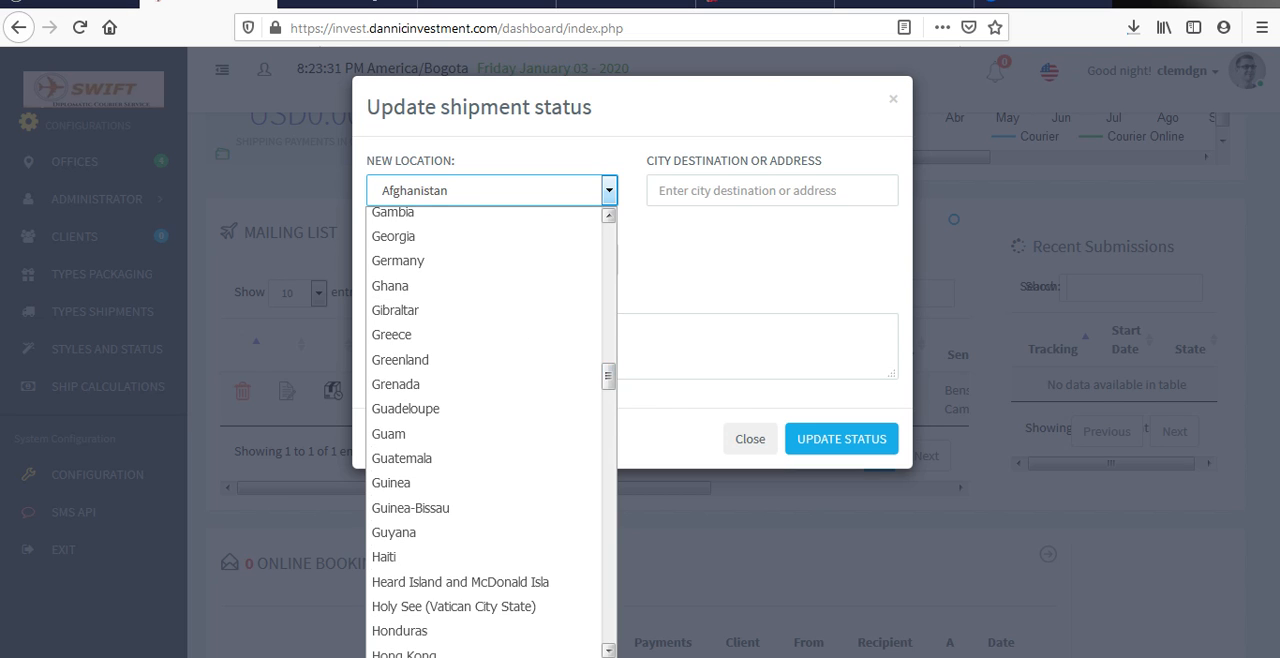
{"action": "left_click", "coordinate": [401, 457]}
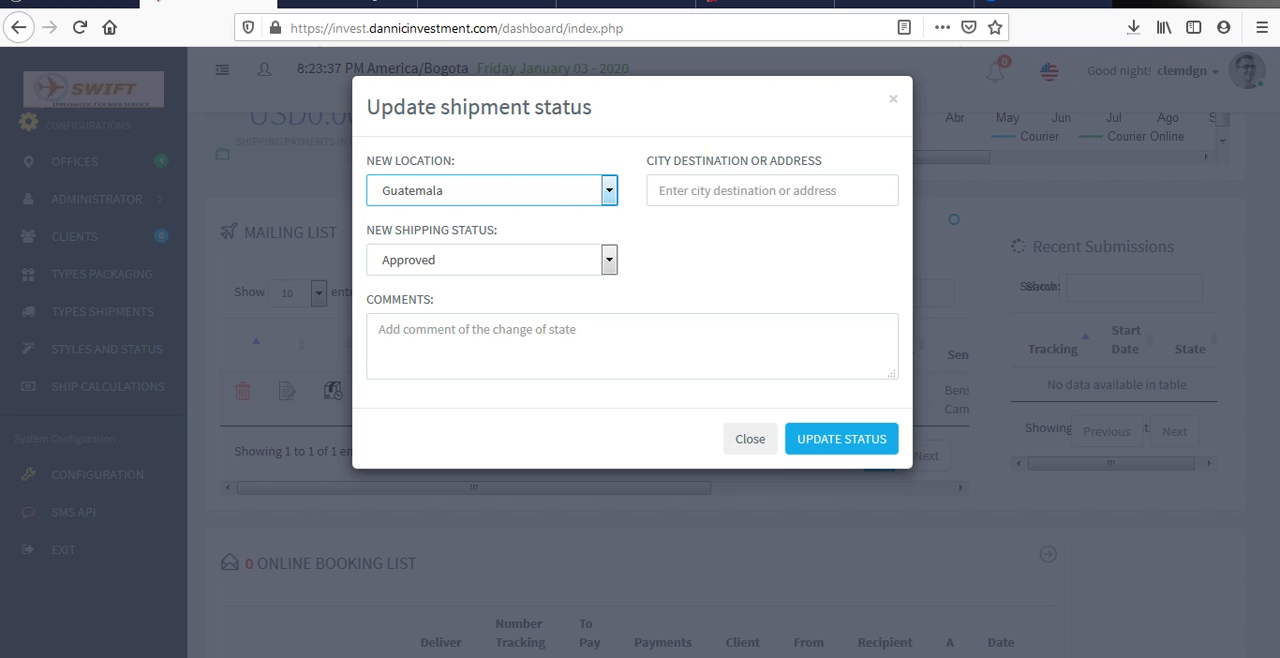
{"action": "left_click", "coordinate": [608, 259]}
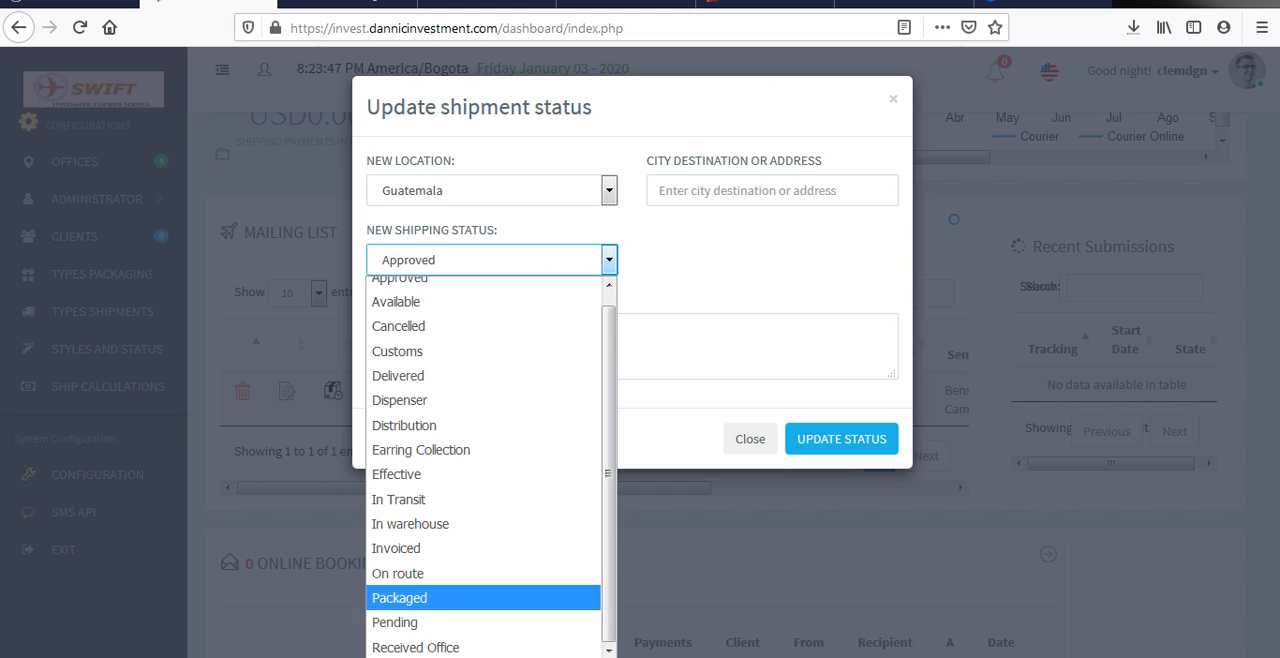
{"action": "mouse_move", "coordinate": [394, 621]}
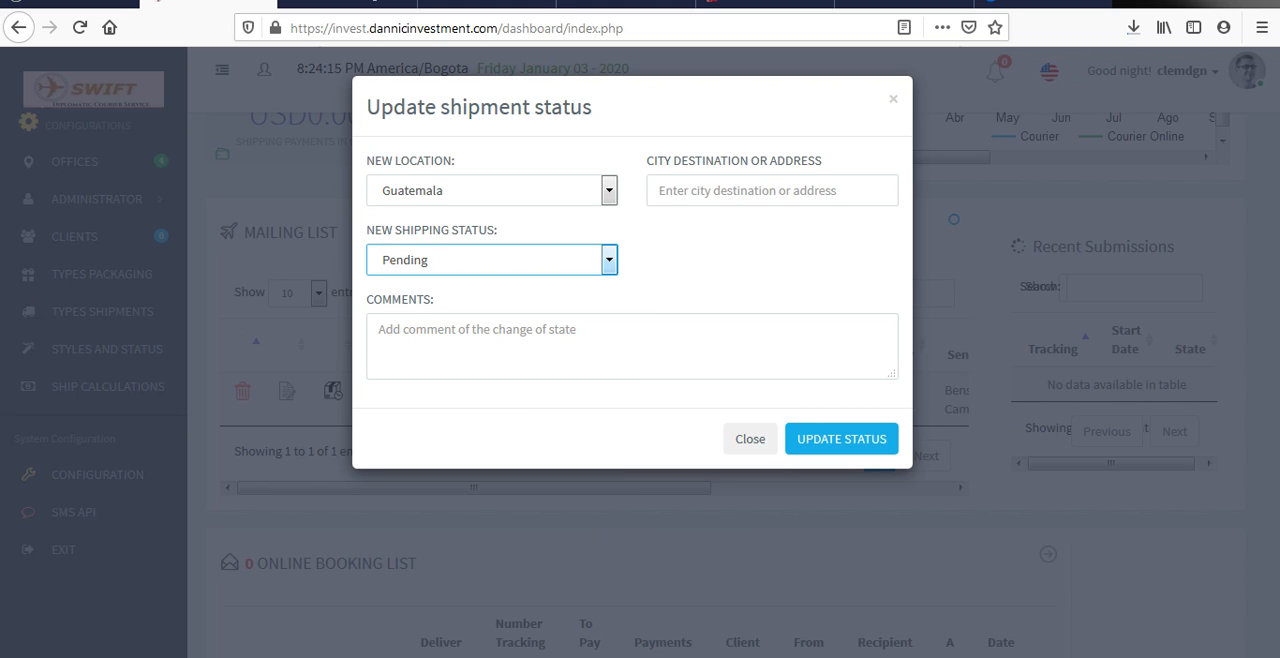
Step: Enter 'Guatemala, 765 Street' as the destination address
{"action": "left_click", "coordinate": [771, 190]}
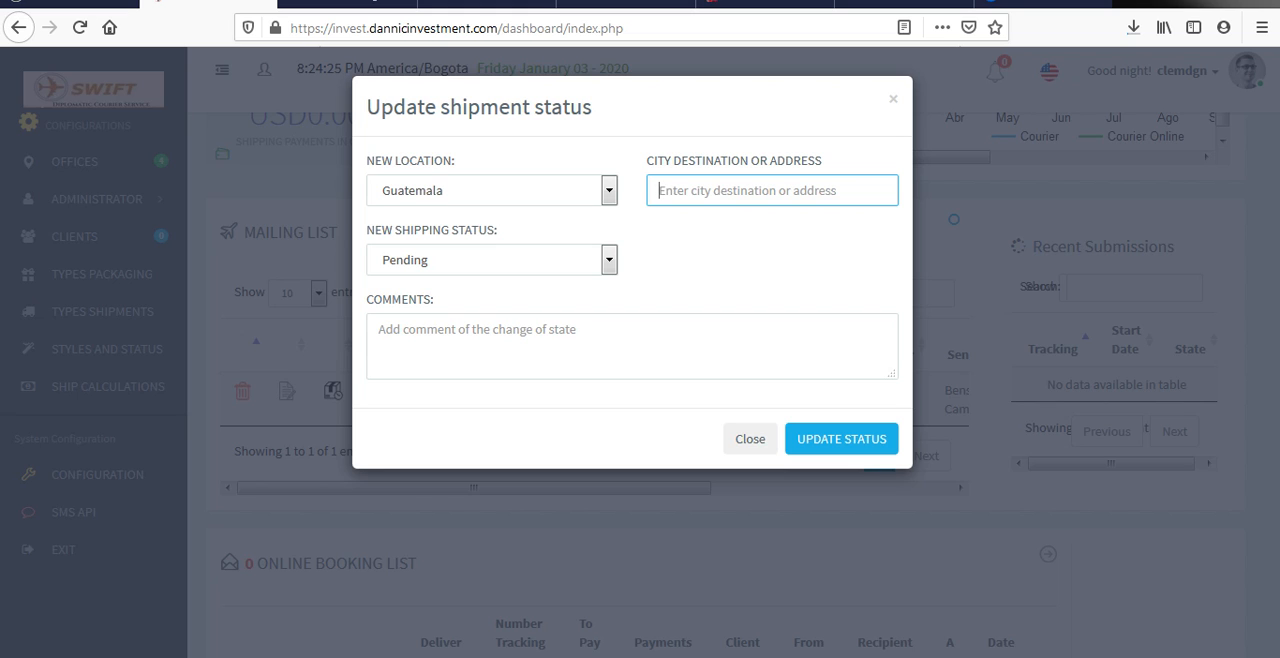
{"action": "type", "text": "G"}
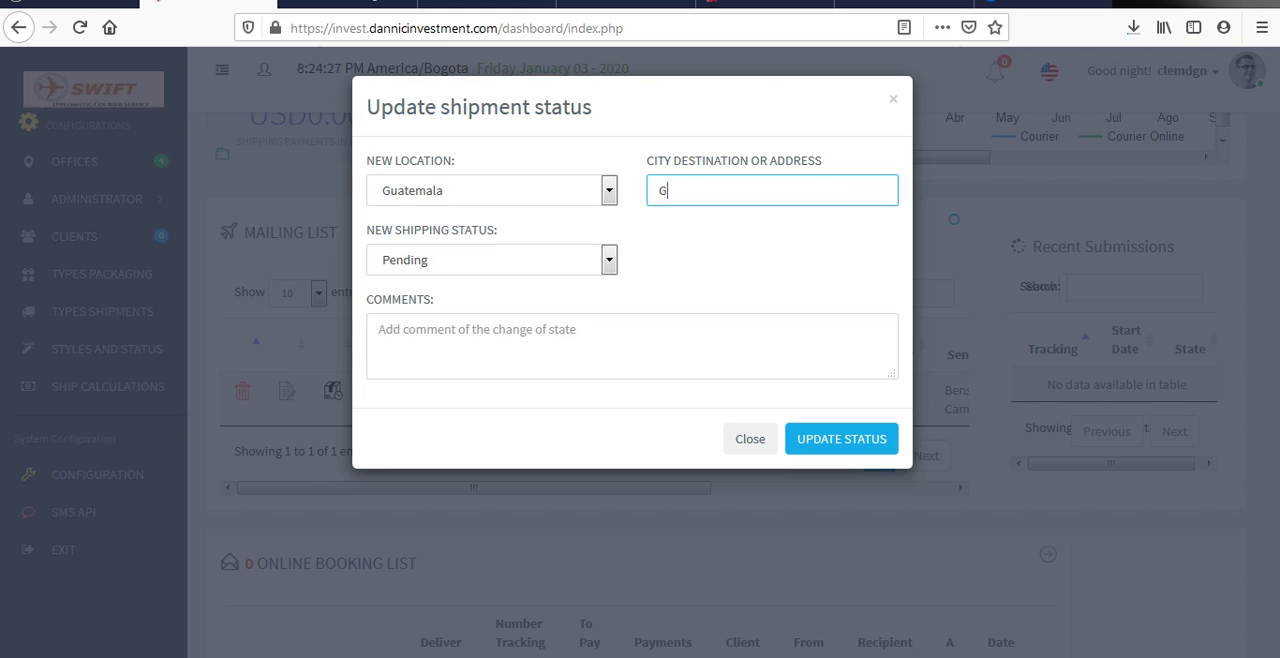
{"action": "type", "text": "uatemala"}
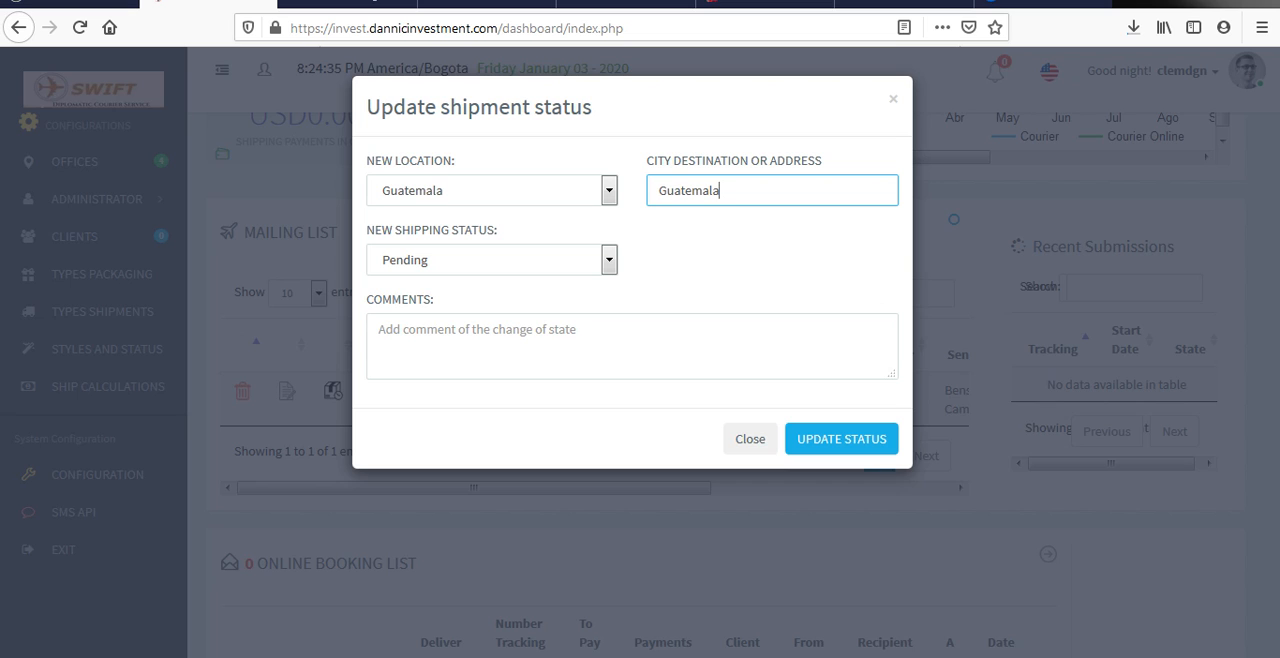
{"action": "type", "text": ","}
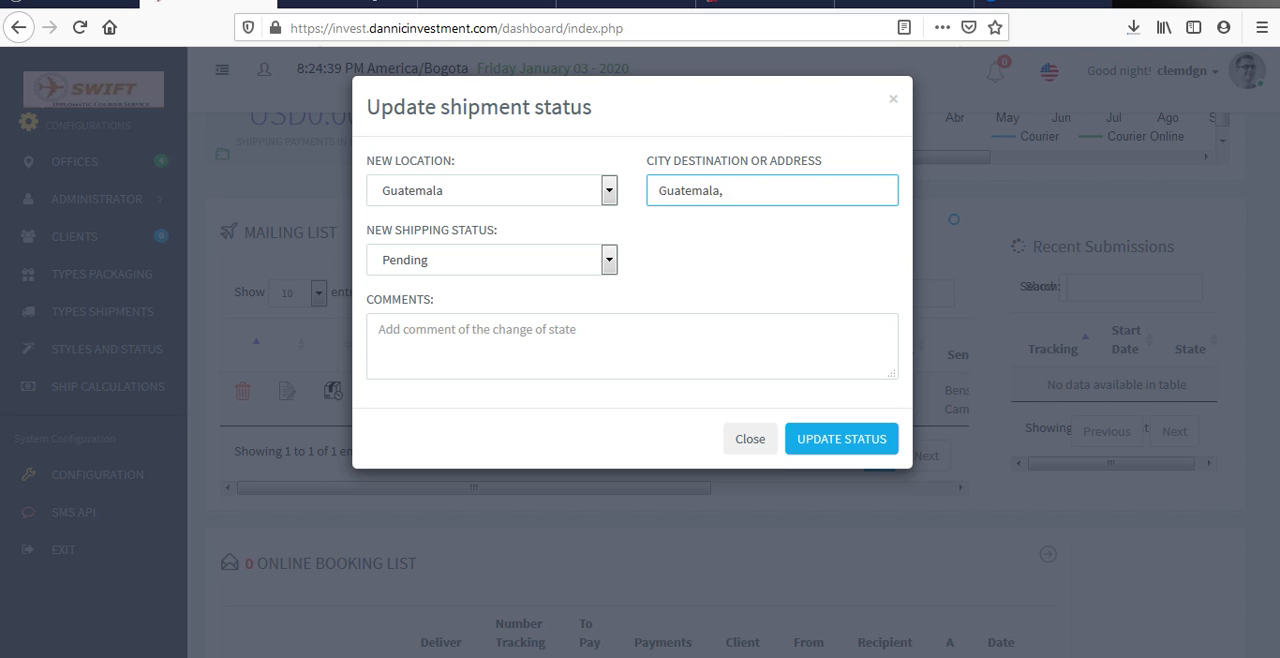
{"action": "type", "text": "7"}
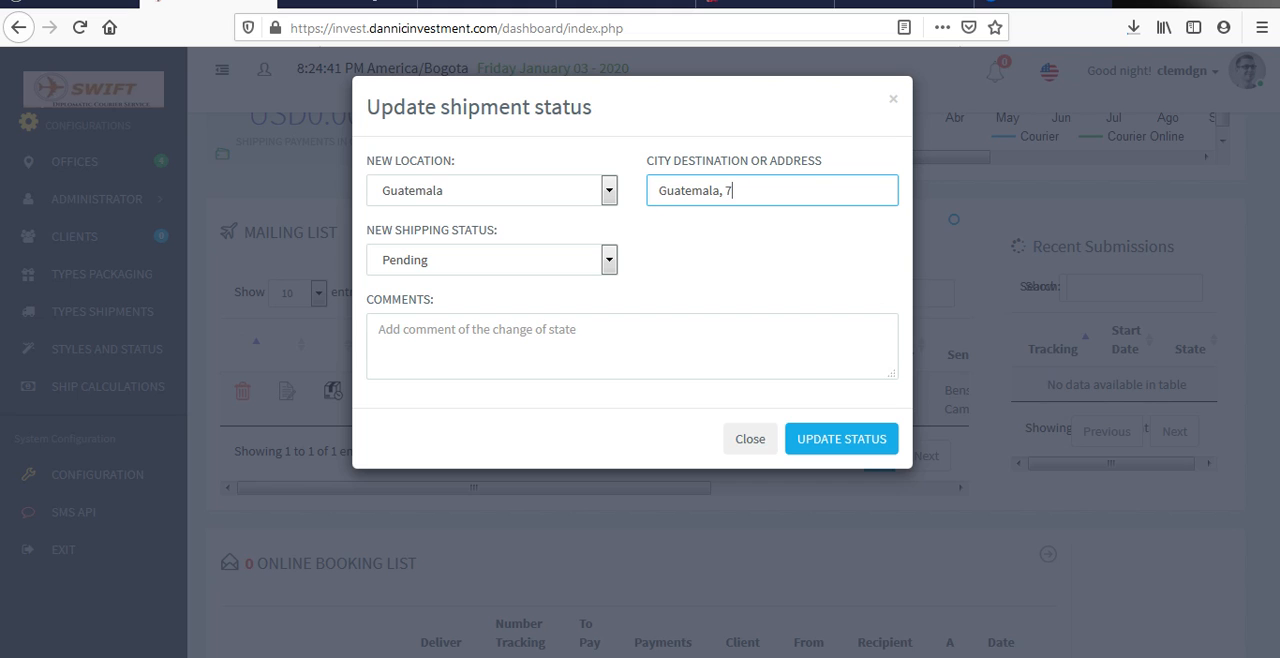
{"action": "type", "text": "65"}
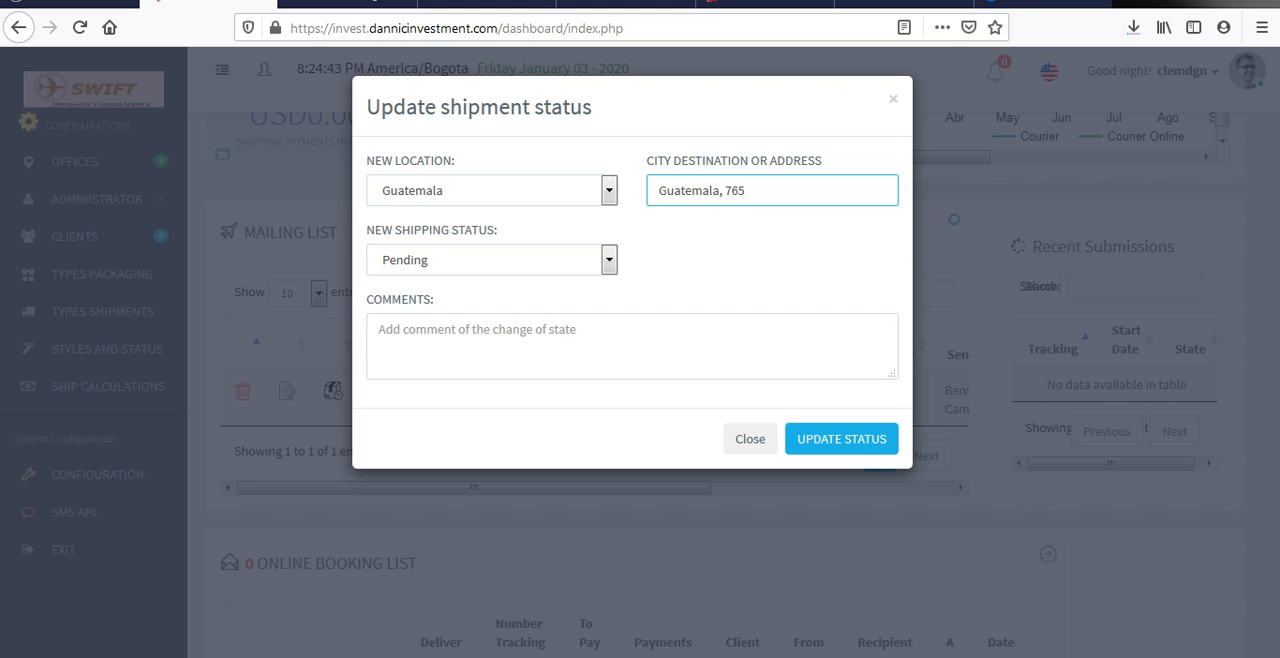
{"action": "type", "text": "St"}
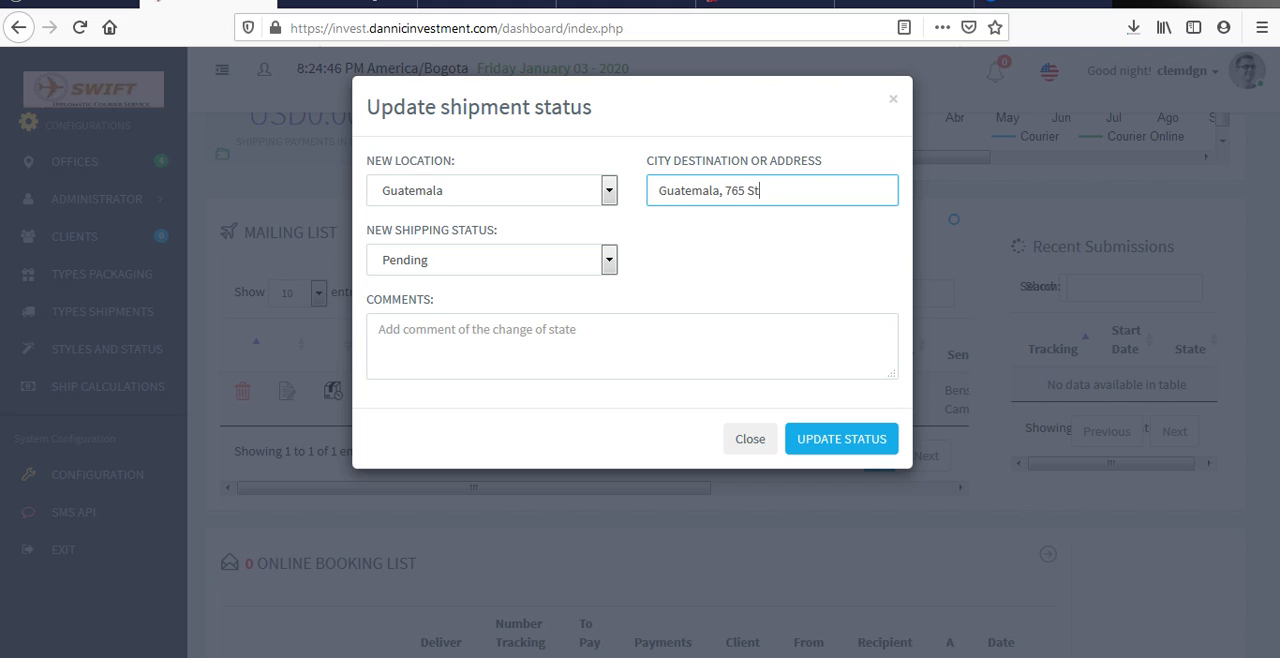
{"action": "type", "text": "reet"}
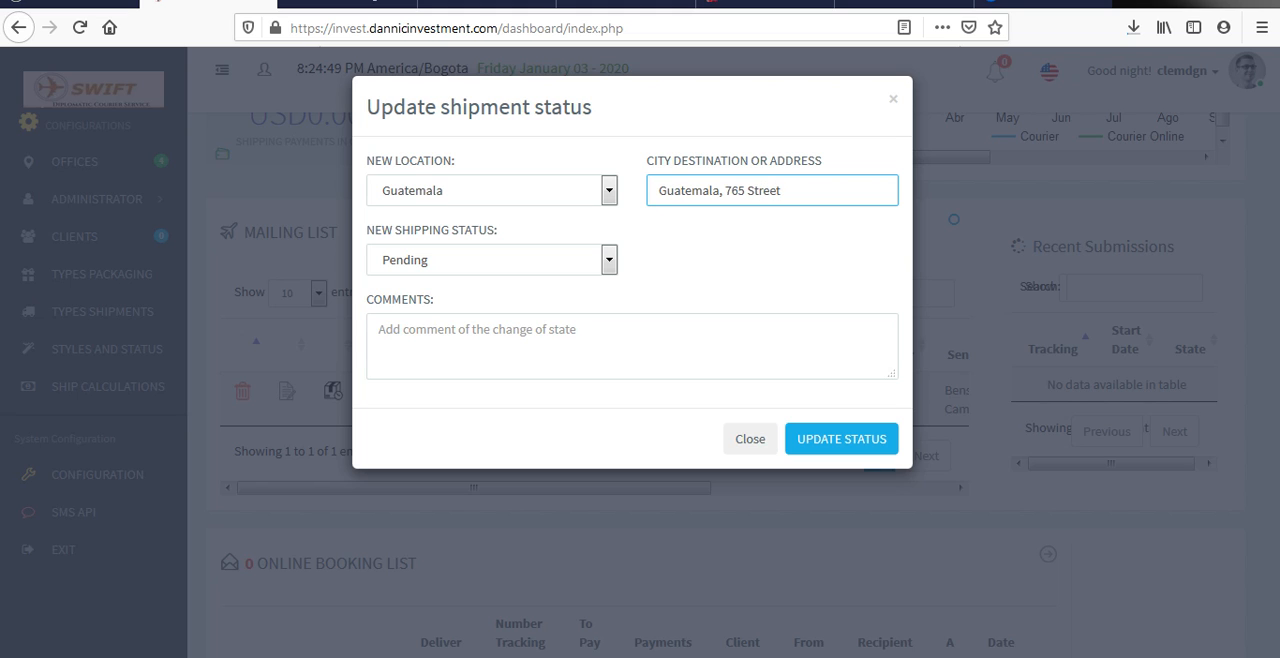
{"action": "left_click", "coordinate": [632, 345]}
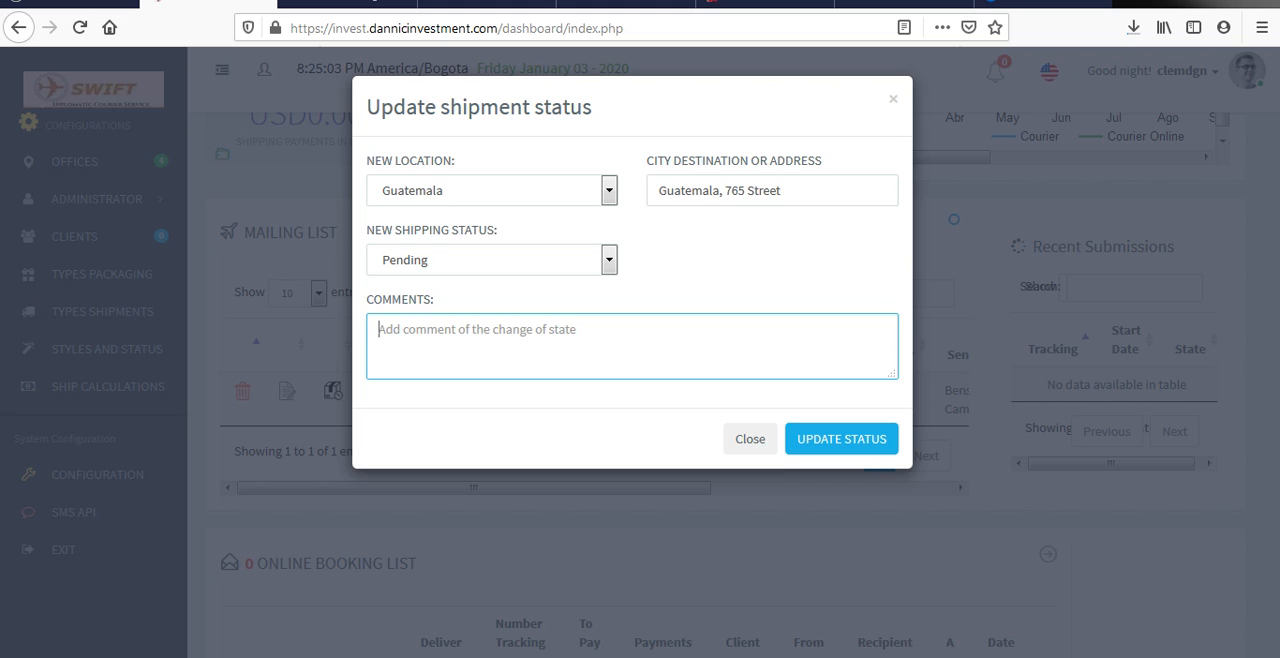
Step: Type the start of the remark, 'Being hold by'
{"action": "type", "text": "Beein"}
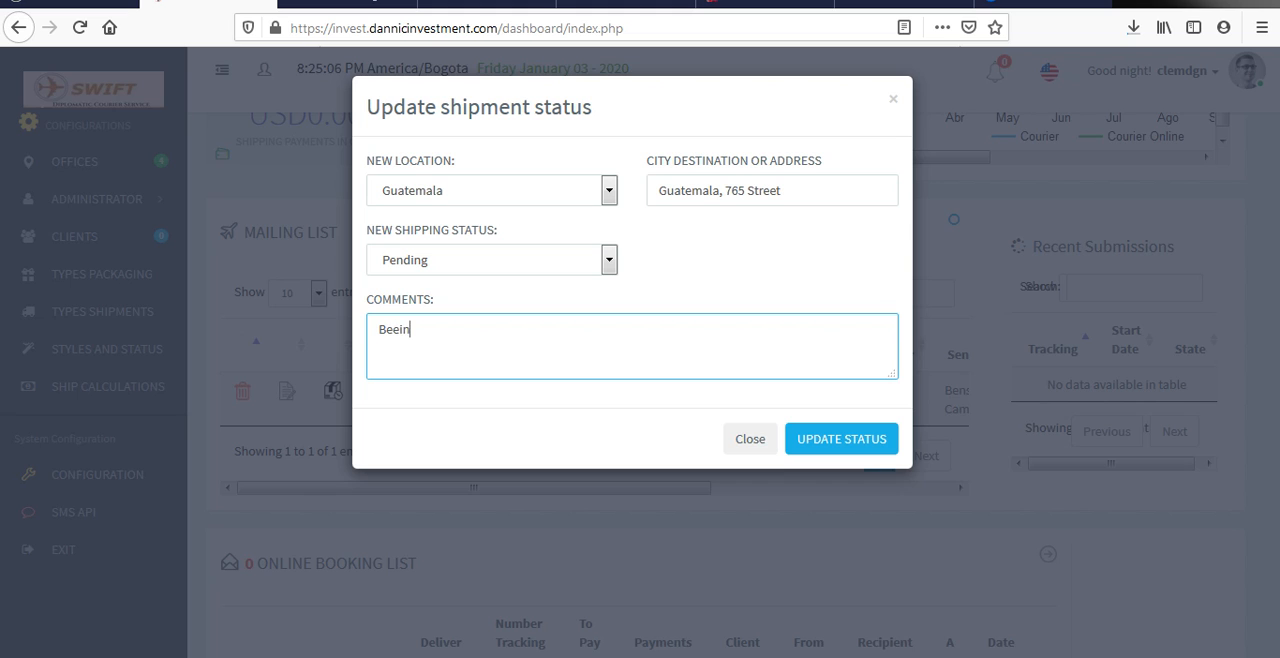
{"action": "key", "text": "BackSpace"}
{"action": "type", "text": "g"}
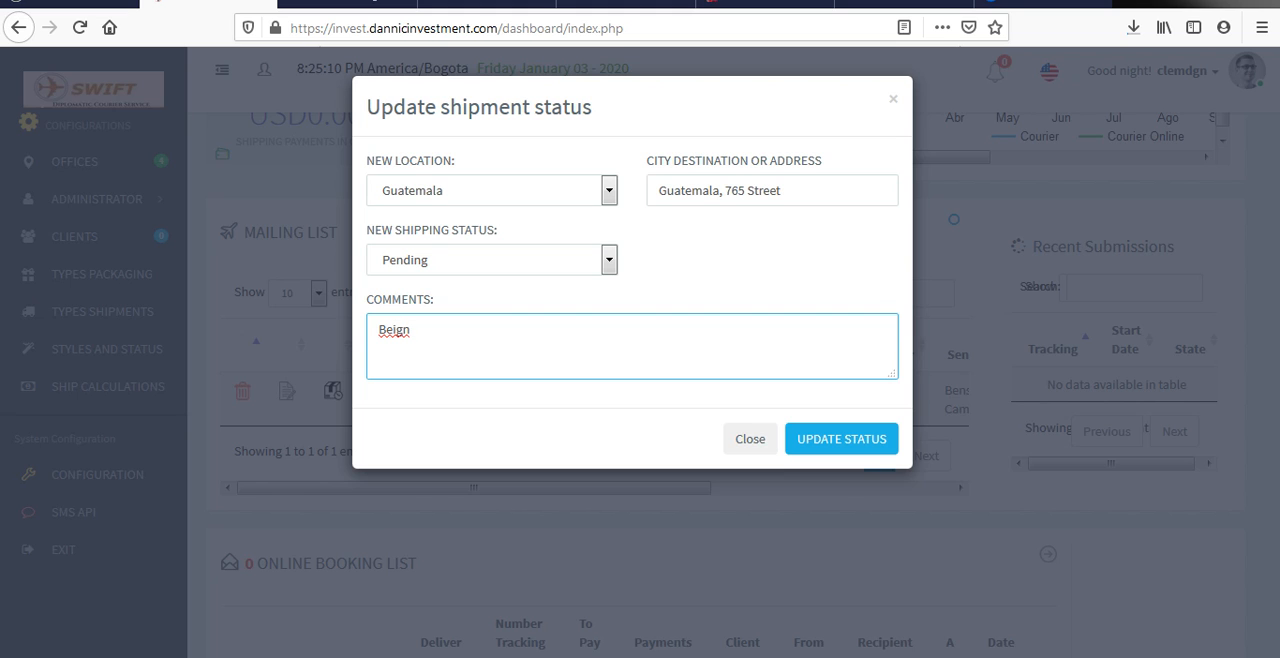
{"action": "type", "text": "hold n"}
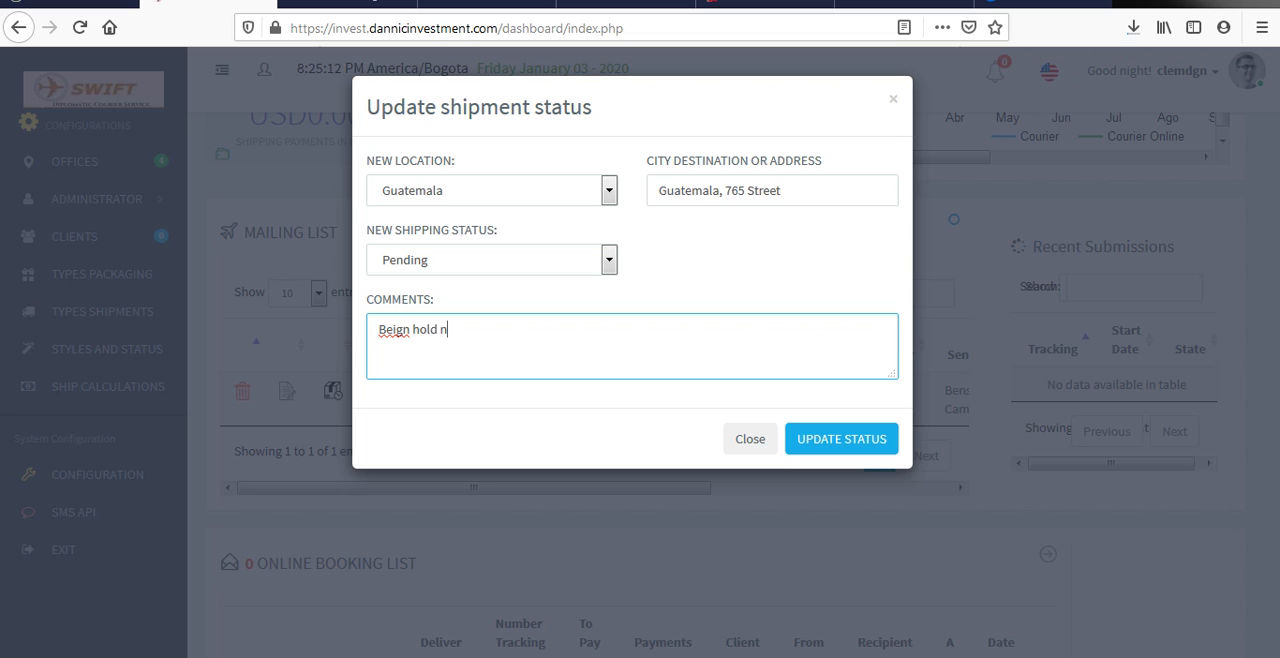
{"action": "type", "text": "by"}
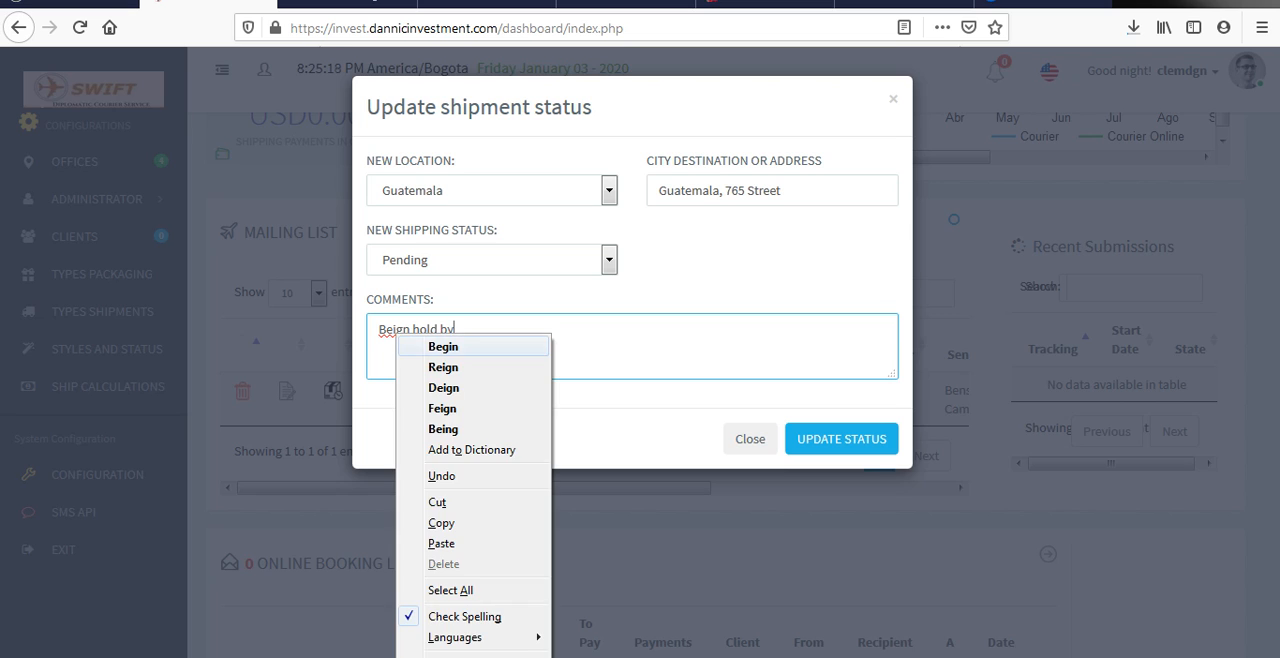
{"action": "mouse_move", "coordinate": [472, 449]}
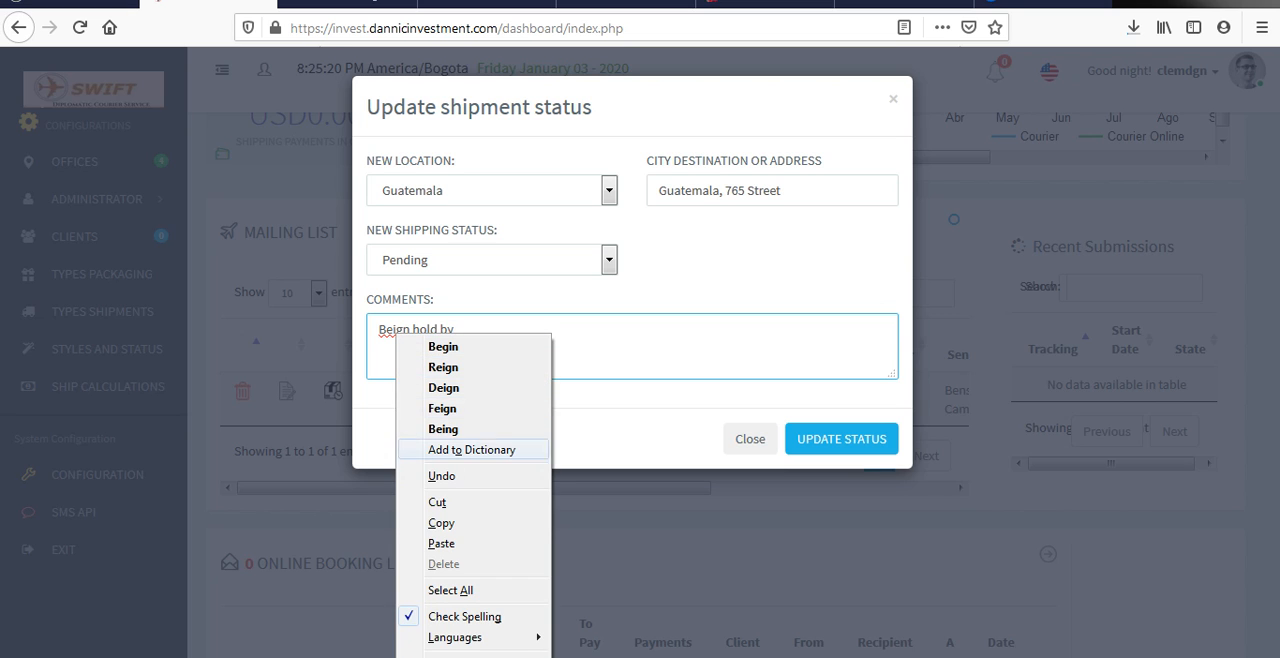
Step: Complete the remark with 'agents' and submit the Pending status update
{"action": "left_click", "coordinate": [443, 428]}
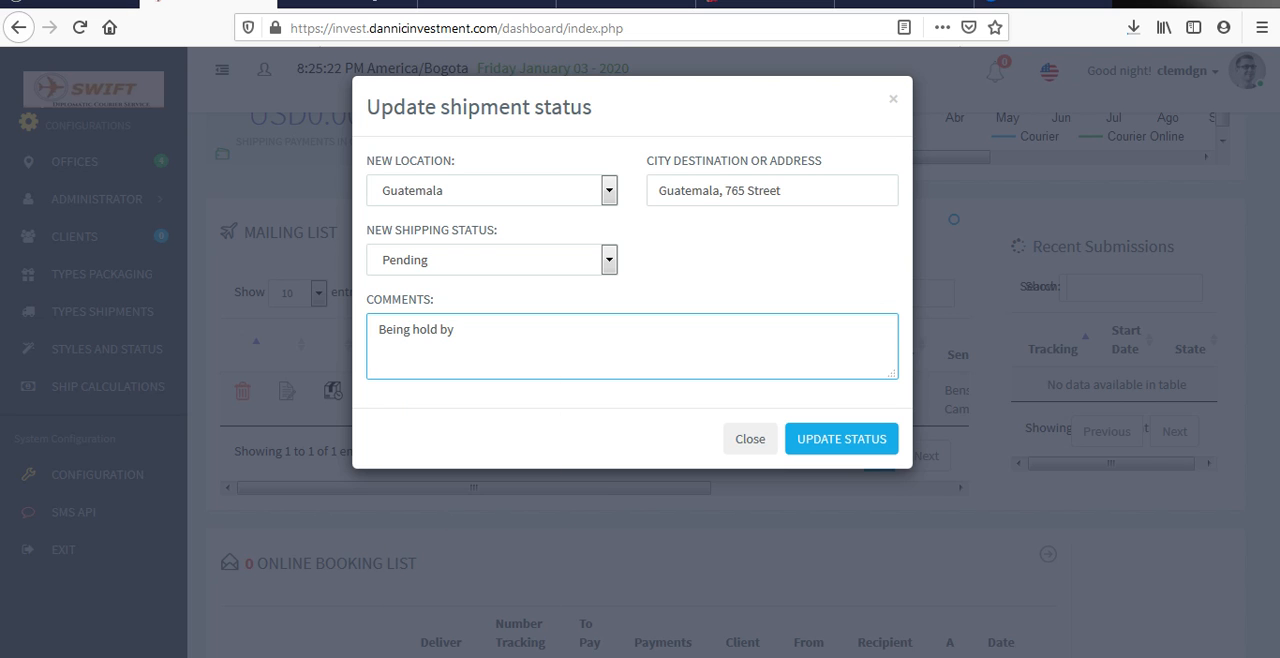
{"action": "type", "text": "hoo"}
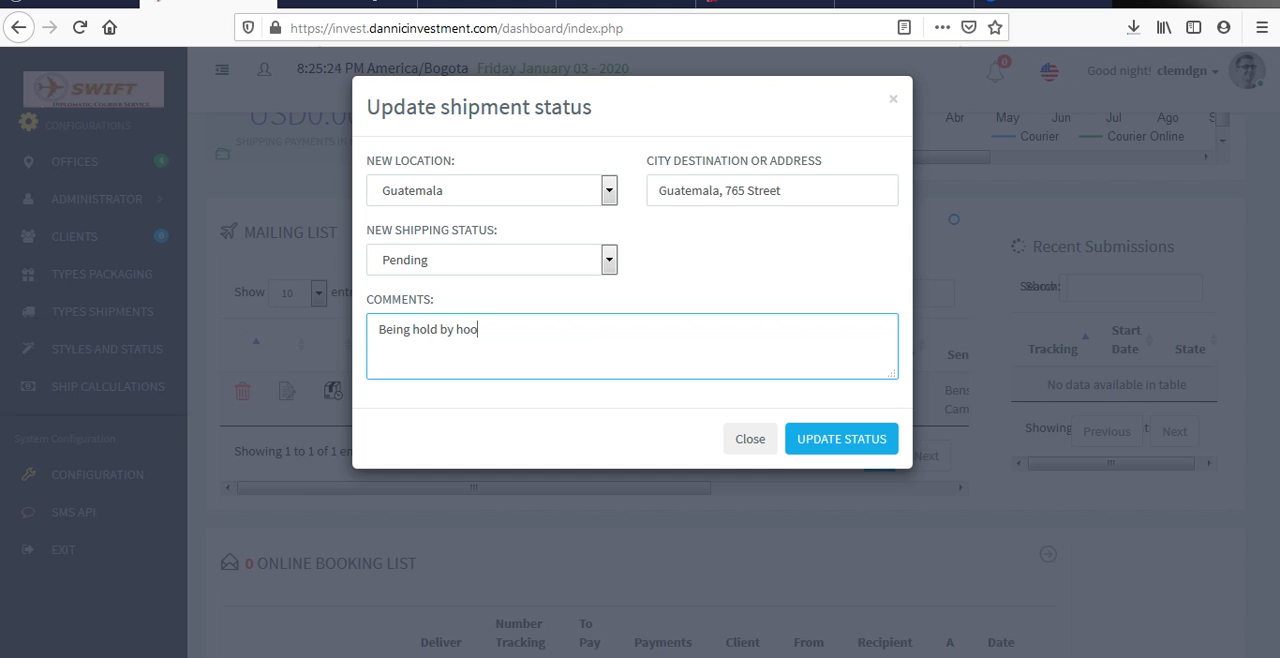
{"action": "key", "text": "BackSpace"}
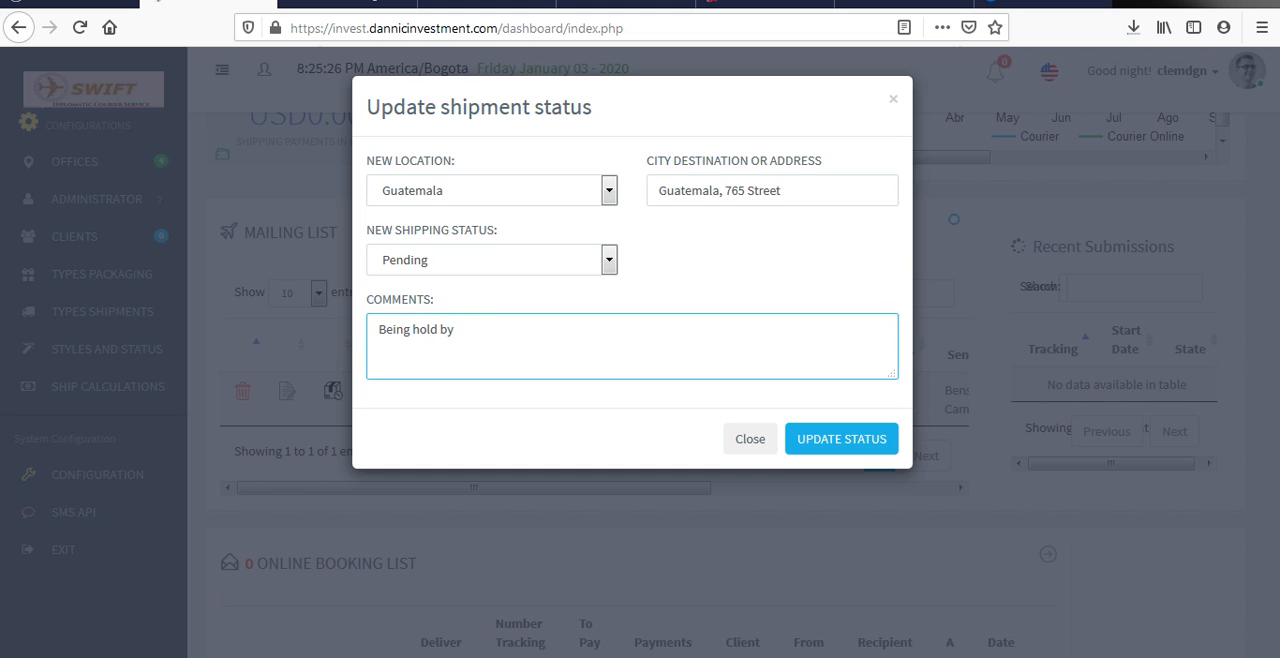
{"action": "type", "text": "agen"}
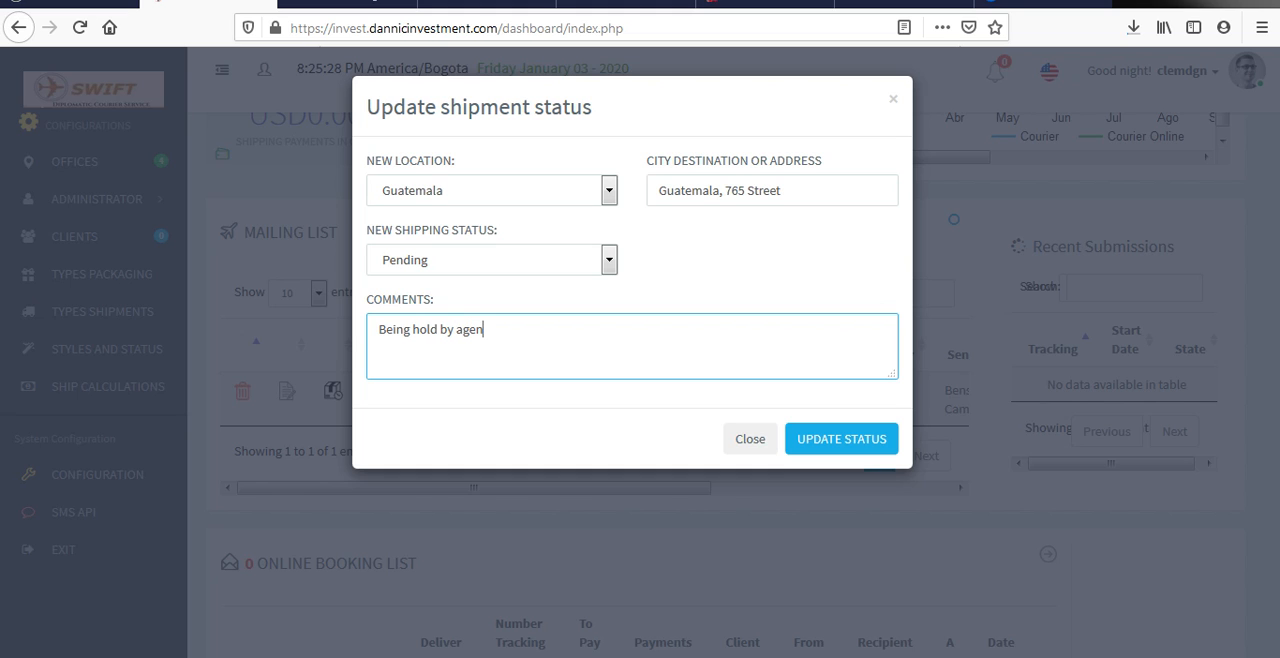
{"action": "type", "text": "ts"}
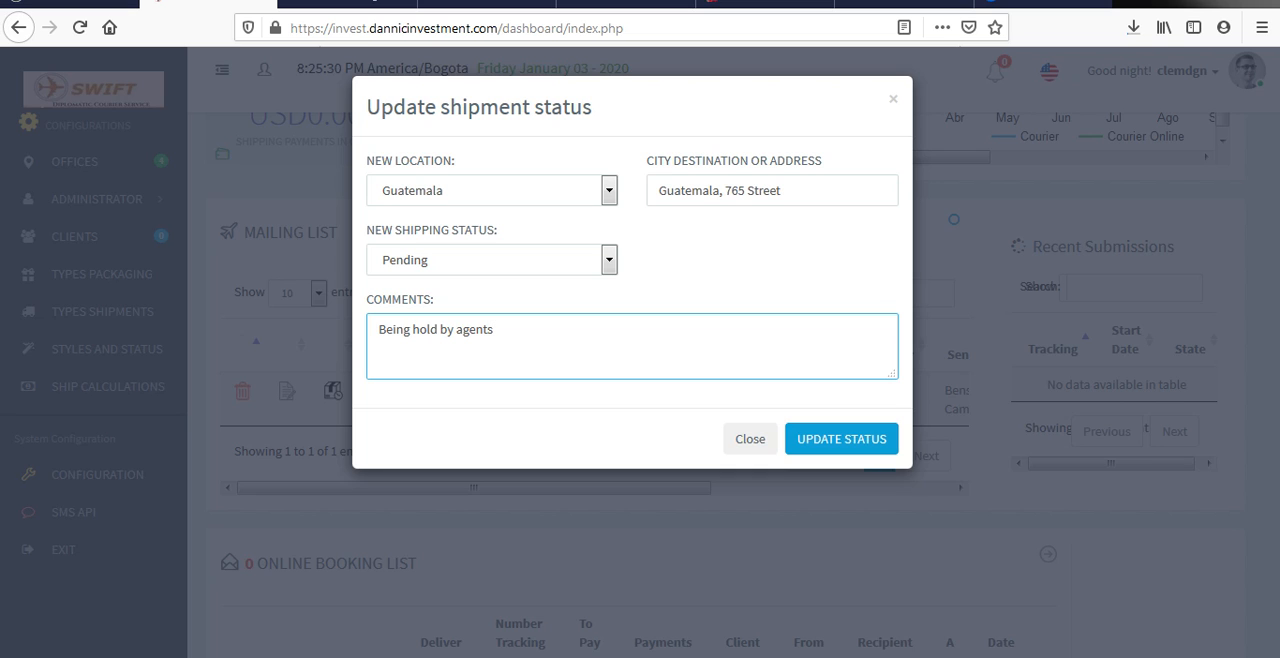
{"action": "left_click", "coordinate": [841, 438]}
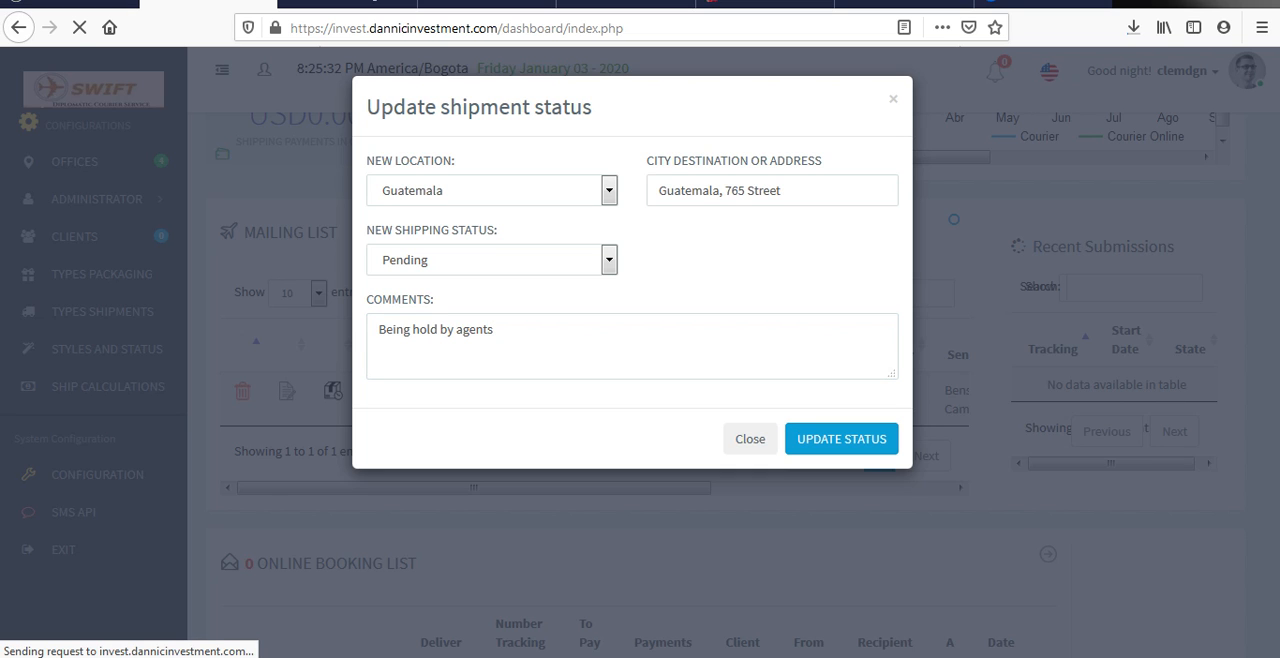
Step: Dismiss the update confirmation and select AWB-1000000 in the Mailing List
{"action": "left_click", "coordinate": [841, 438]}
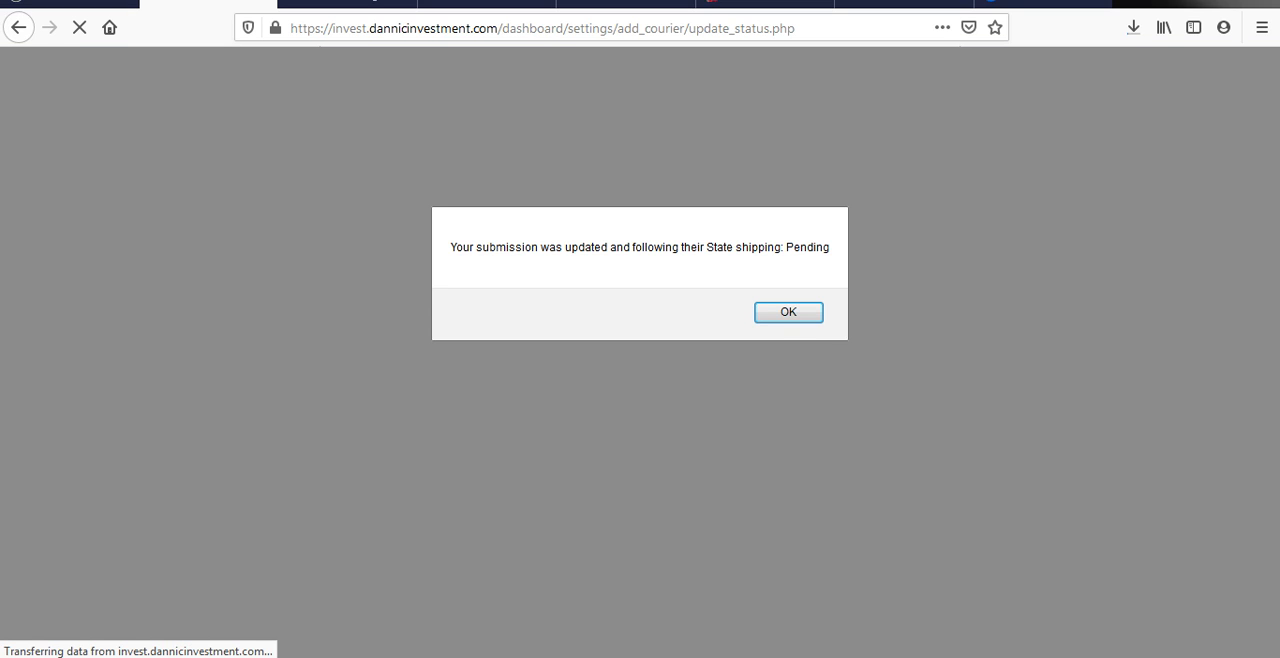
{"action": "left_click", "coordinate": [788, 311]}
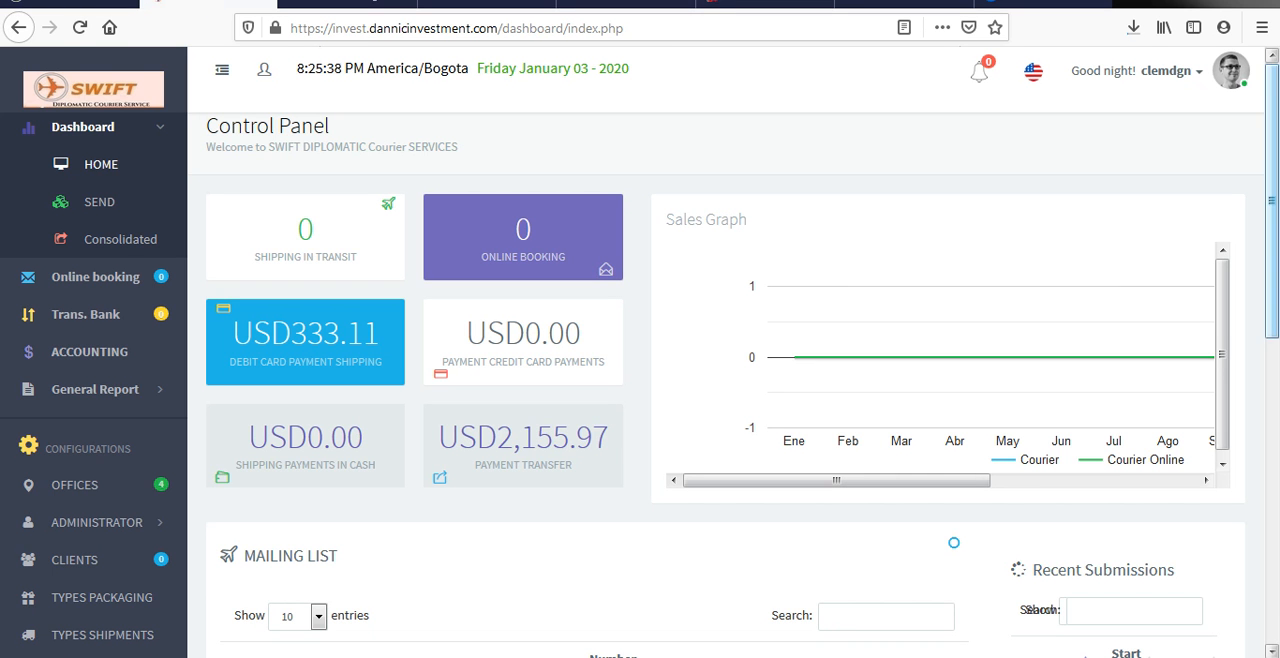
{"action": "scroll", "scroll_direction": "down", "scroll_amount": 3}
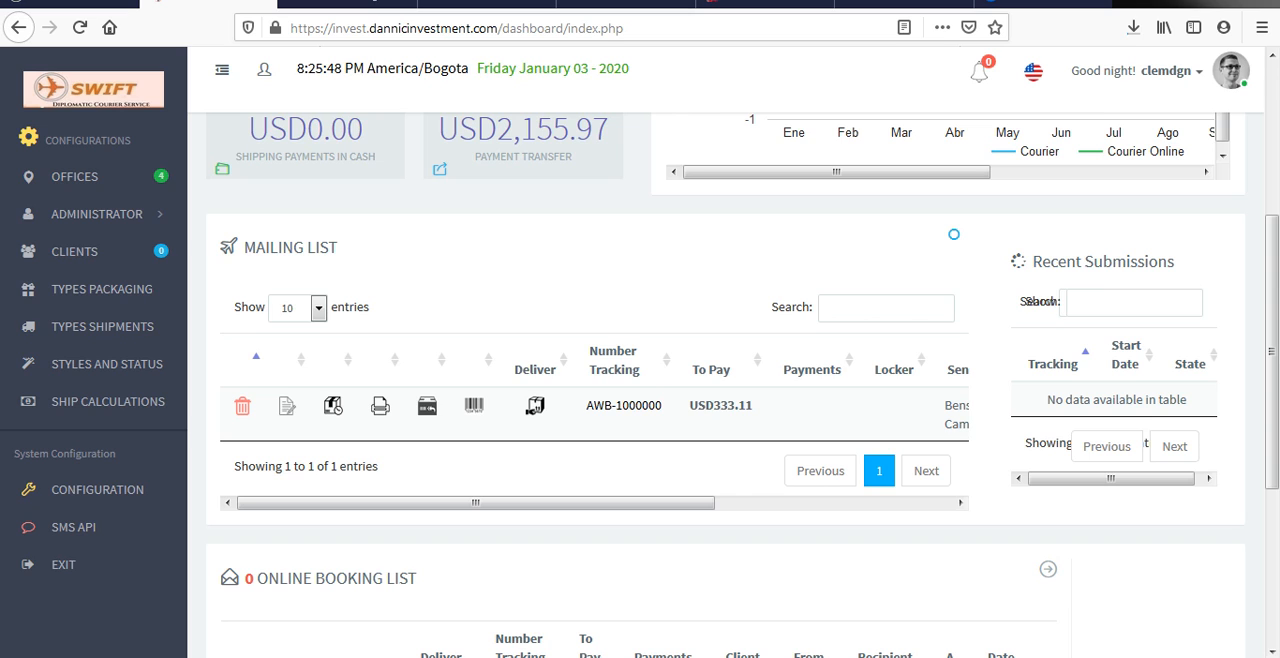
{"action": "double_click", "coordinate": [623, 405]}
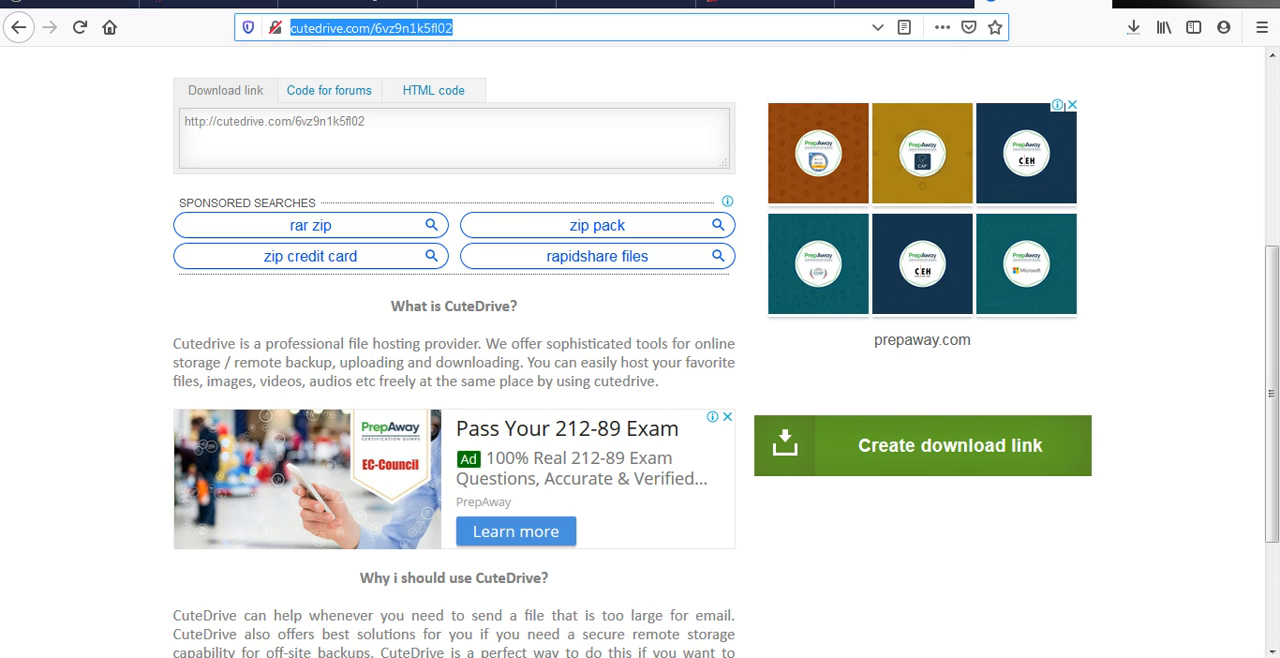
Step: Enter the site address in the address bar to load the SWIFT home page
{"action": "type", "text": "server2.globalhosting247.com:2083"}
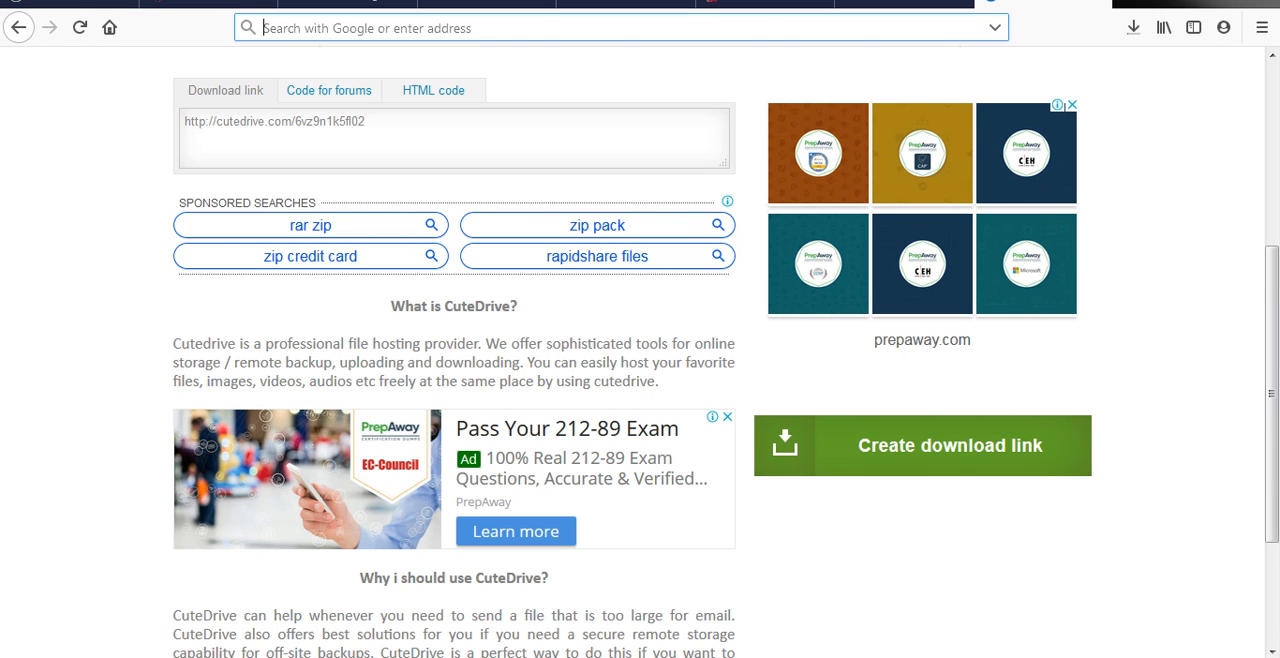
{"action": "type", "text": "instagram.com/"}
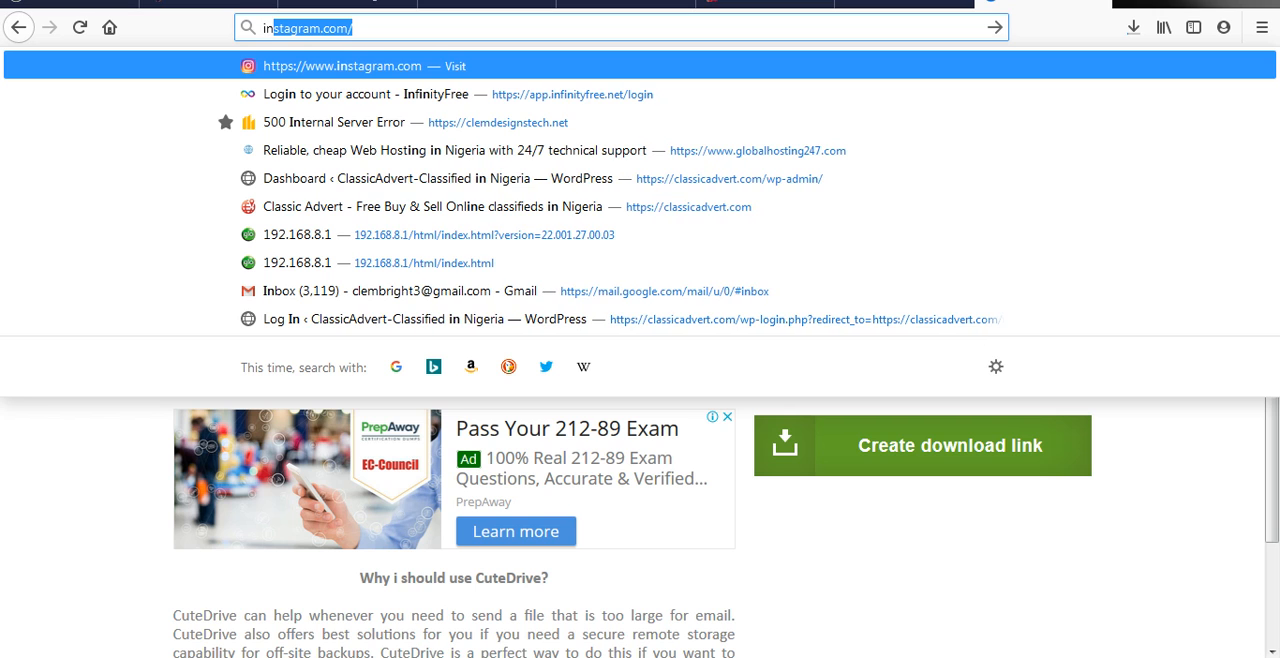
{"action": "type", "text": "invs"}
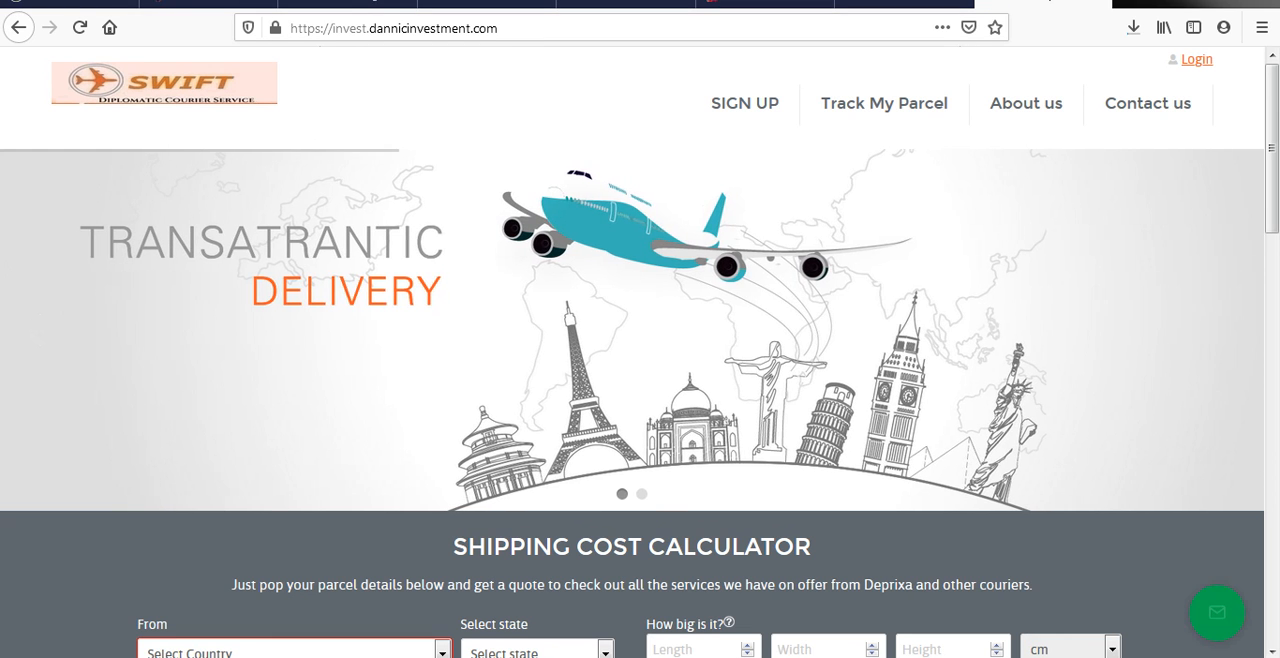
Step: Track AWB-1000000 on the public tracking page, confirming it shows Pending
{"action": "left_click", "coordinate": [883, 103]}
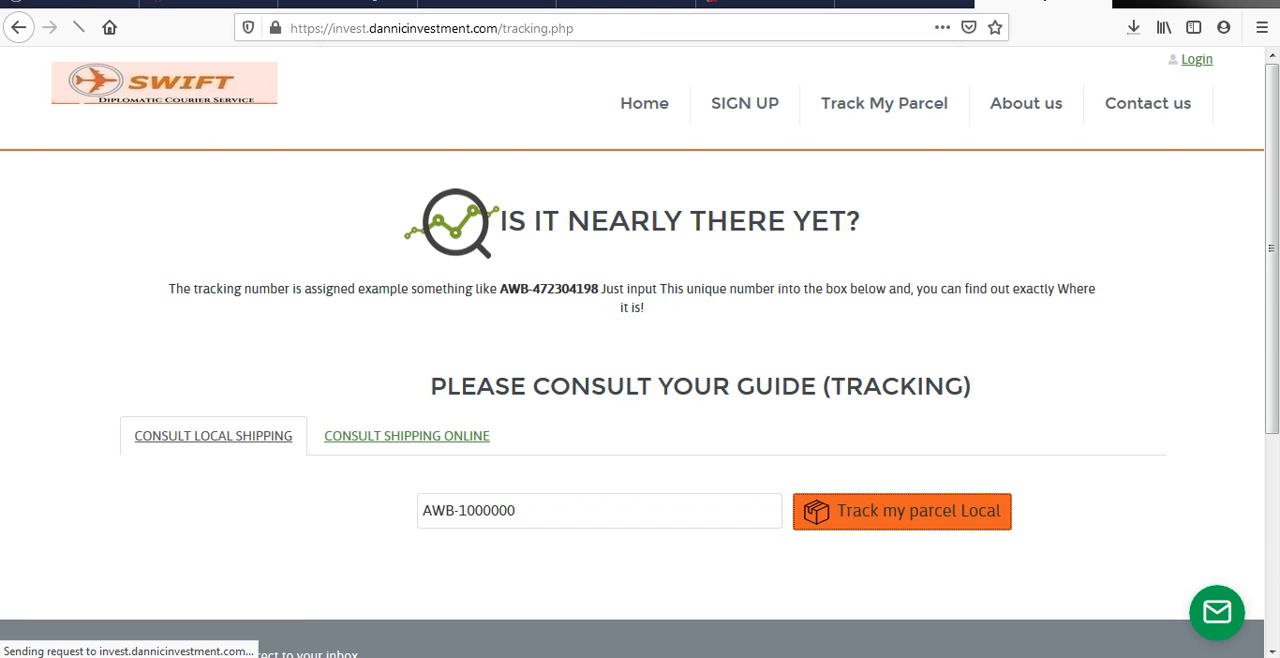
{"action": "left_click", "coordinate": [901, 511]}
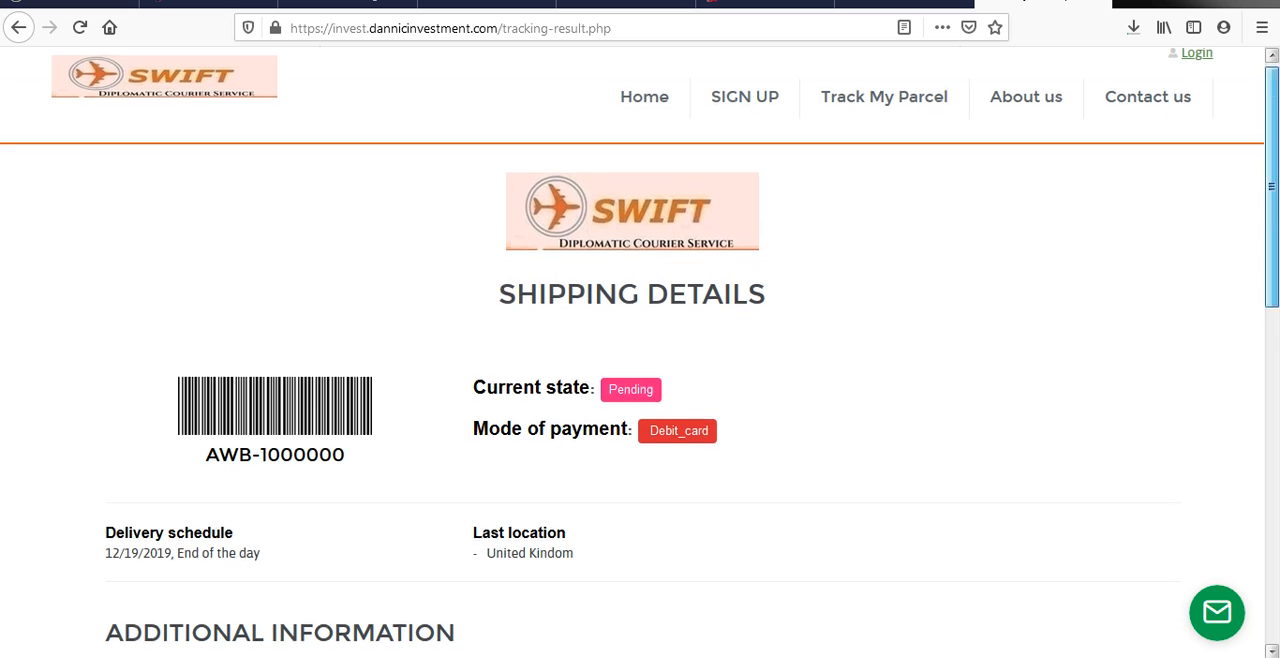
{"action": "scroll", "scroll_direction": "down", "scroll_amount": 3}
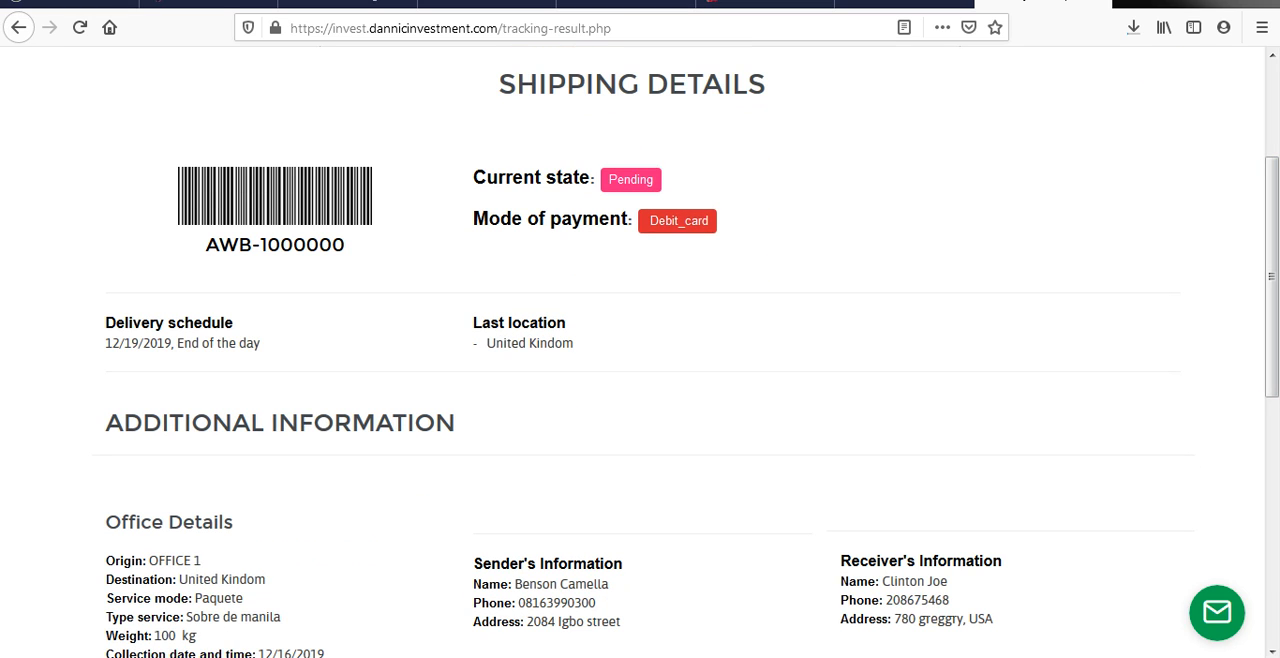
{"action": "scroll", "scroll_direction": "down", "scroll_amount": 3}
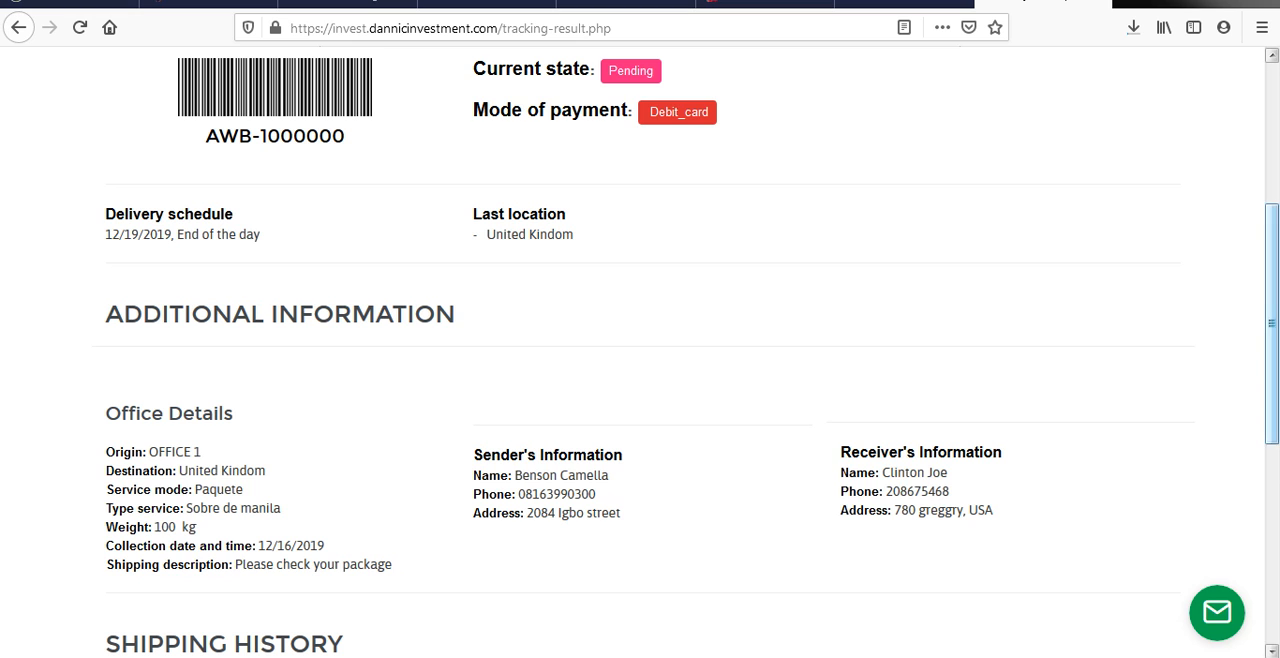
{"action": "scroll", "scroll_direction": "down", "scroll_amount": 3}
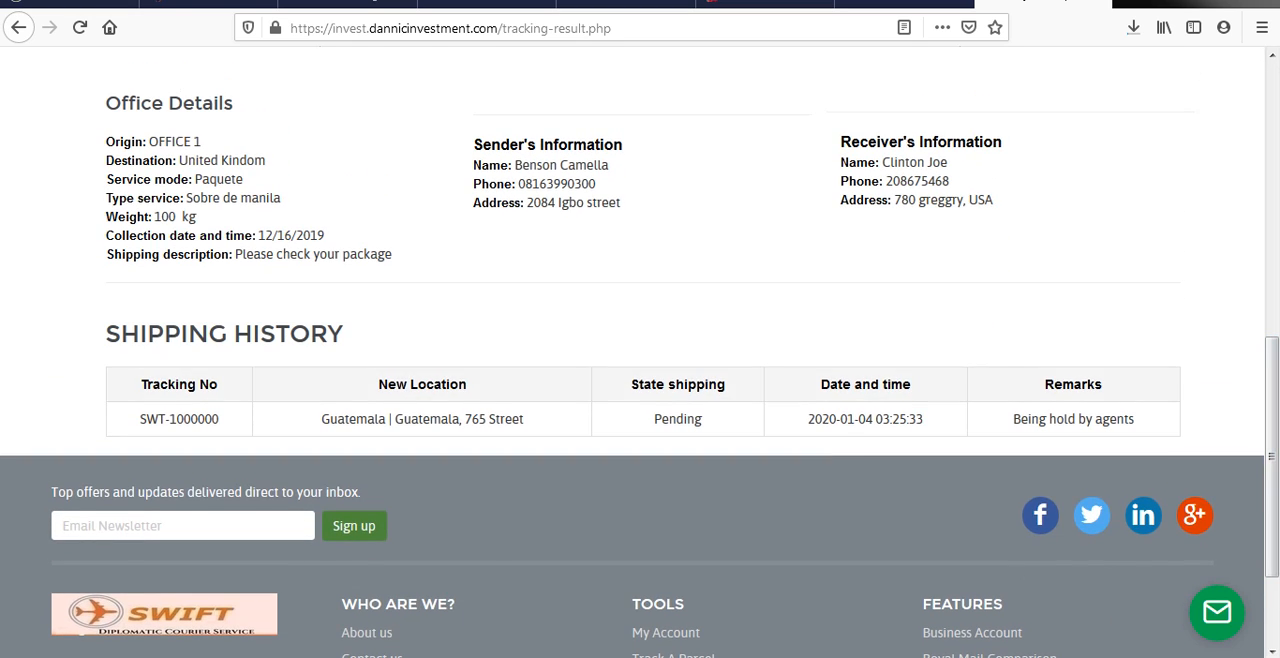
{"action": "double_click", "coordinate": [265, 333]}
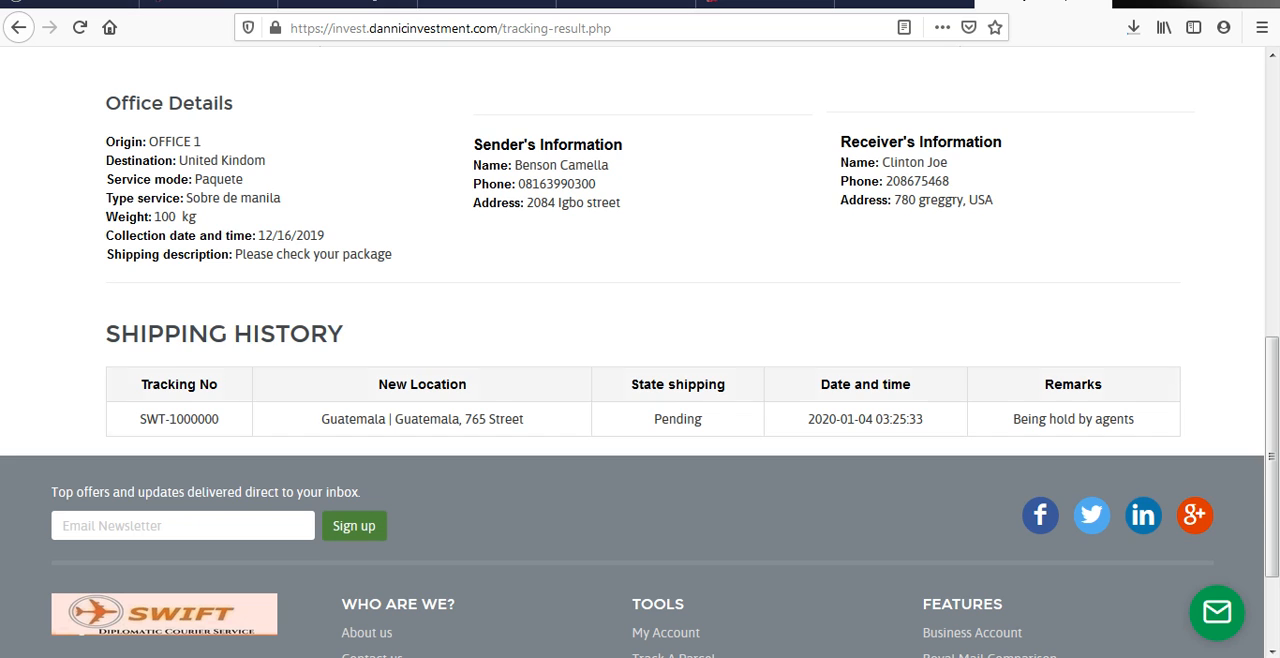
{"action": "double_click", "coordinate": [421, 418]}
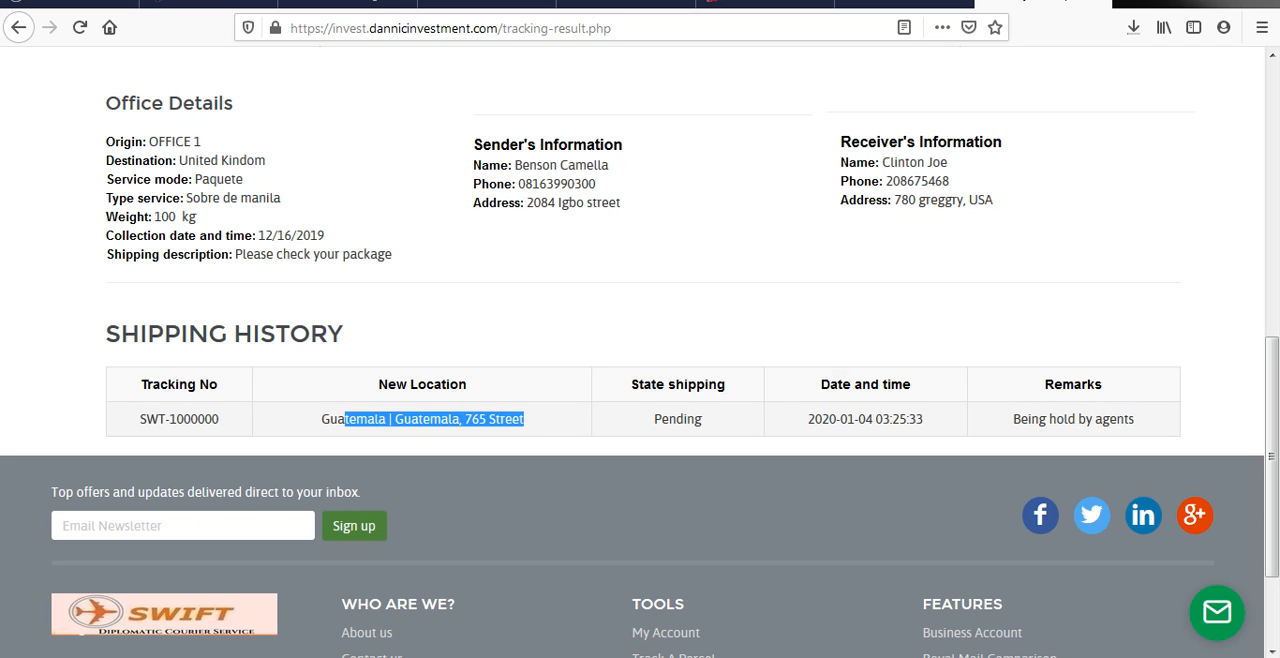
{"action": "double_click", "coordinate": [677, 418]}
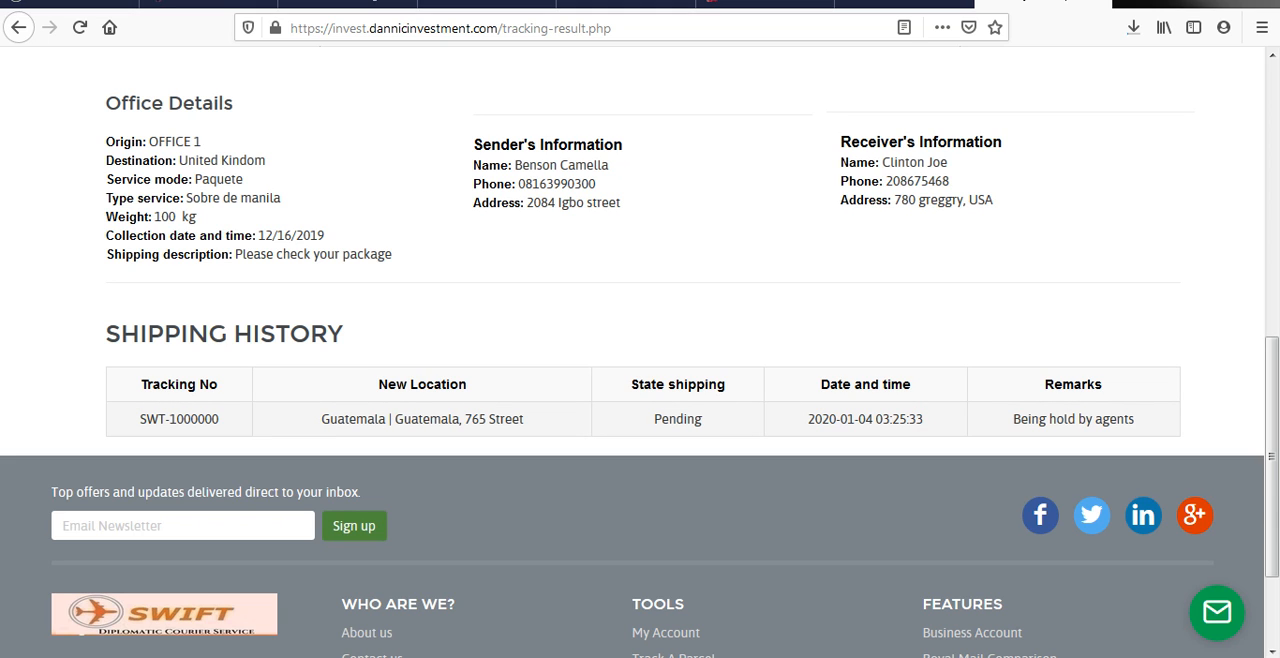
{"action": "double_click", "coordinate": [1073, 419]}
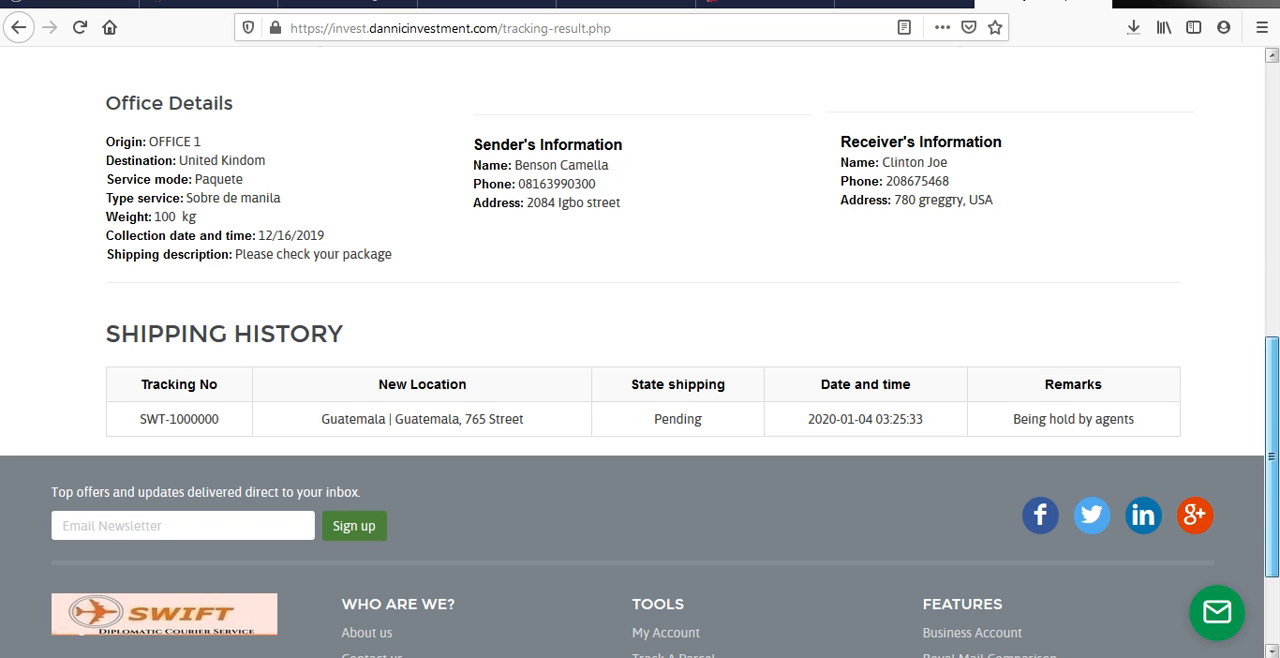
{"action": "scroll", "scroll_direction": "down", "scroll_amount": 3}
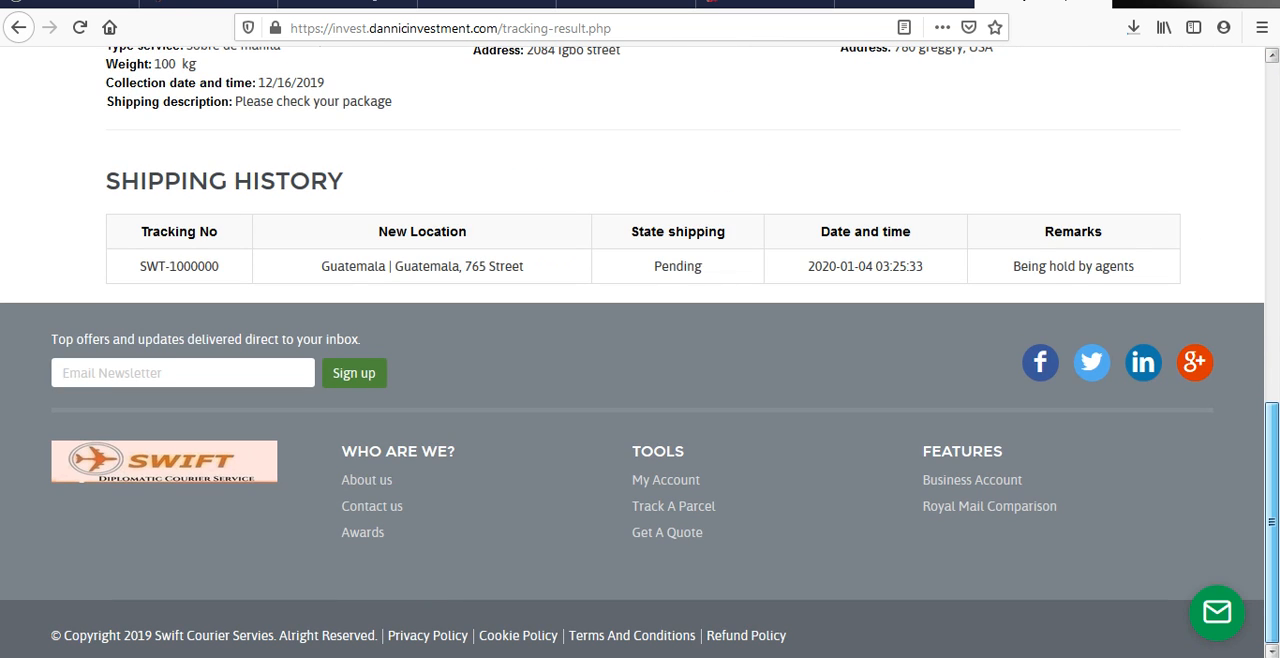
{"action": "scroll", "scroll_direction": "up", "scroll_amount": 3}
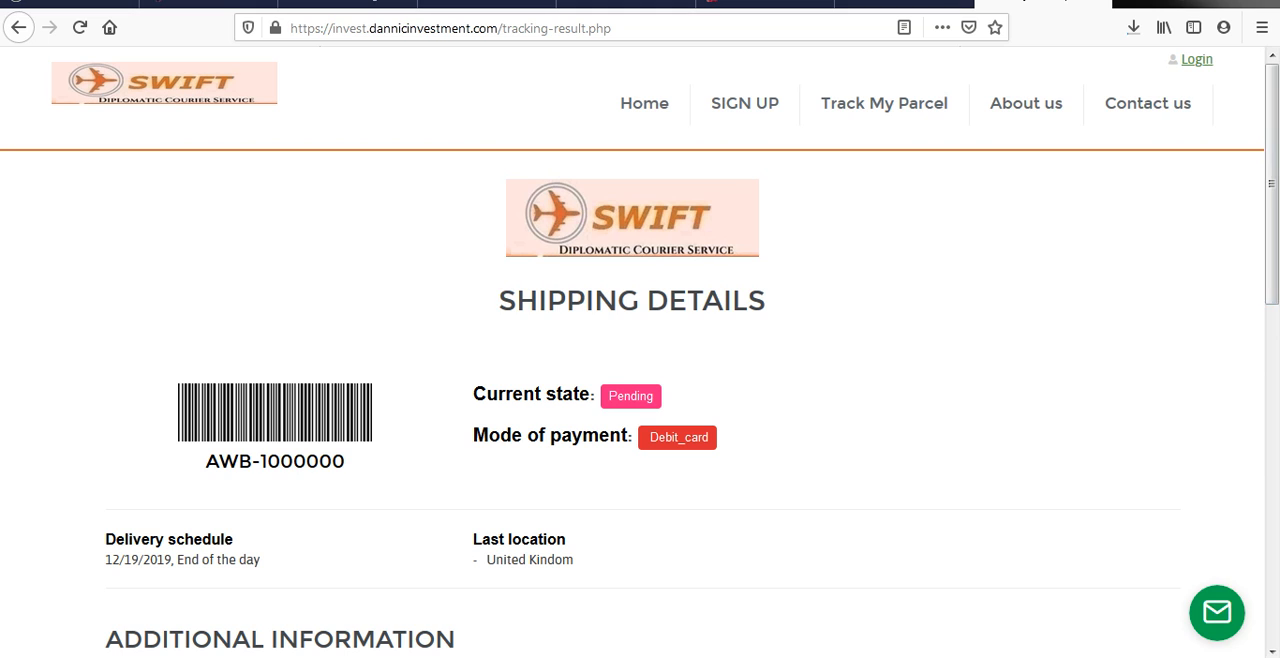